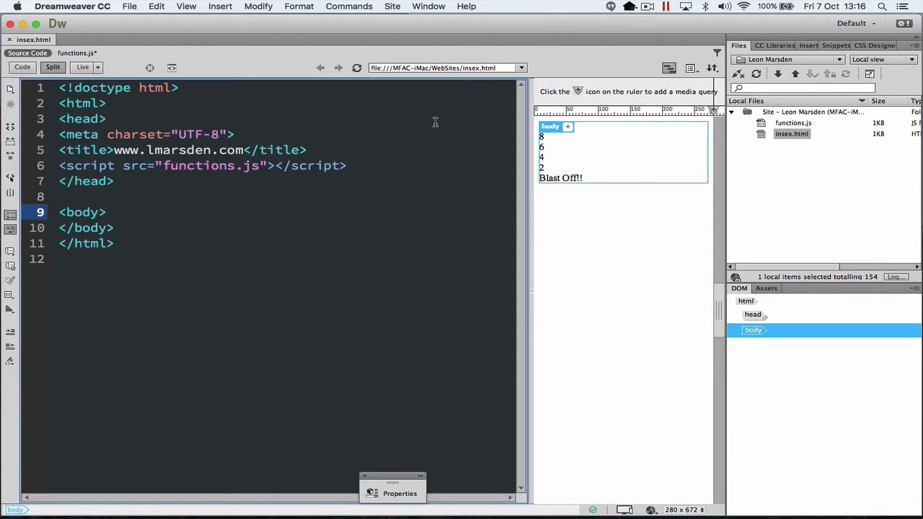
Place the insertion point after the body tag in index.html
left_click(105, 212)
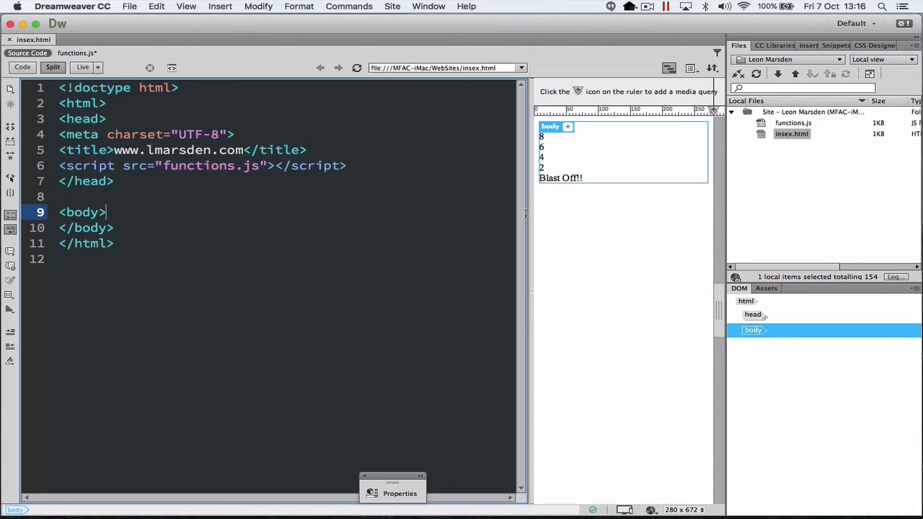
mouse_move(75, 52)
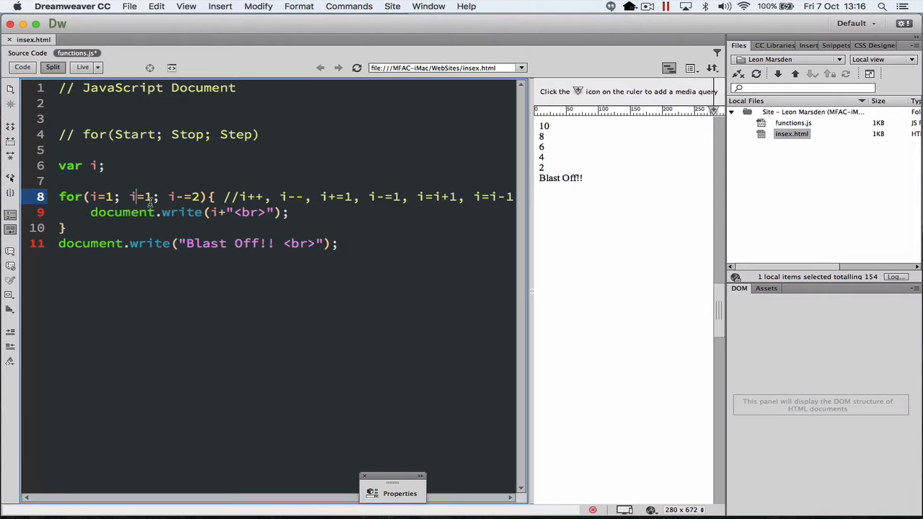
Change the for loop to run while i<=10 with step i++
type("<")
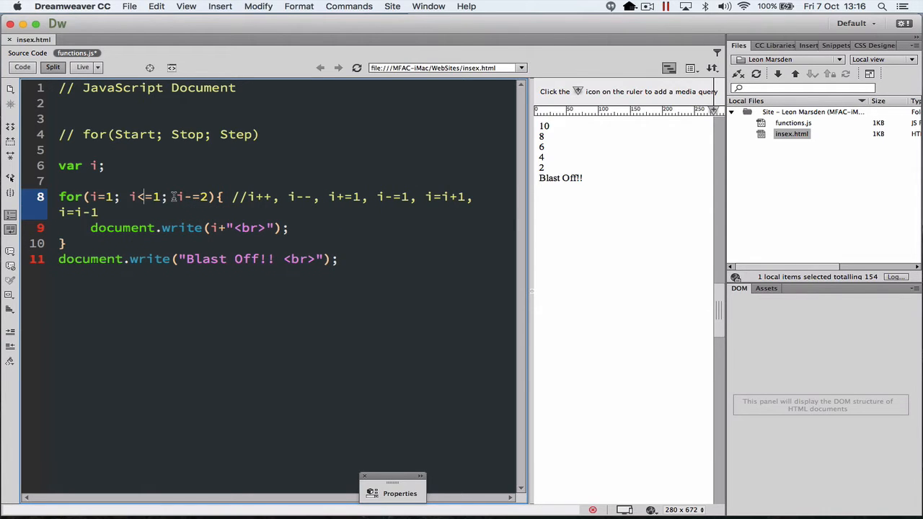
type("0")
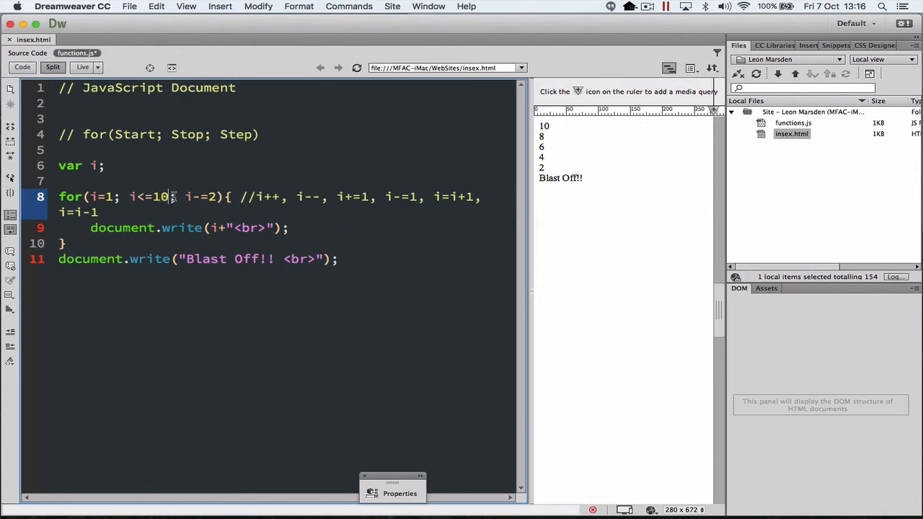
double_click(211, 196)
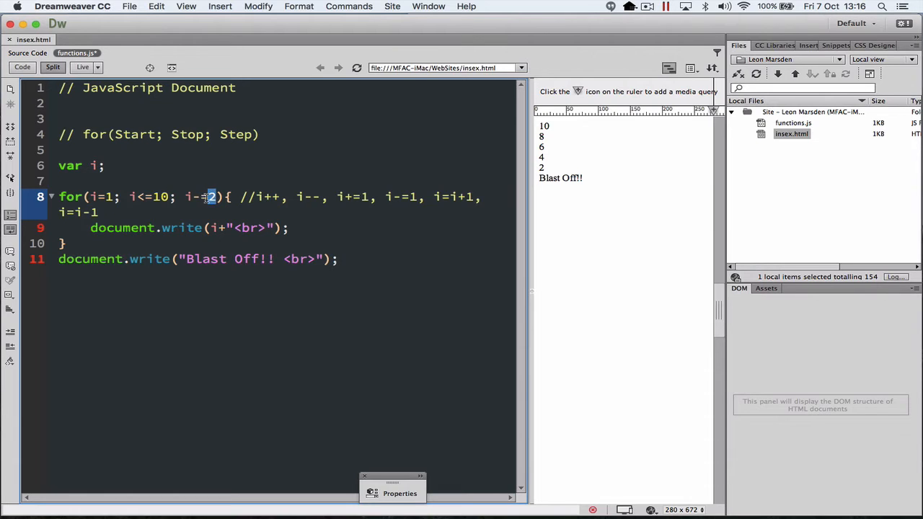
type("i++")
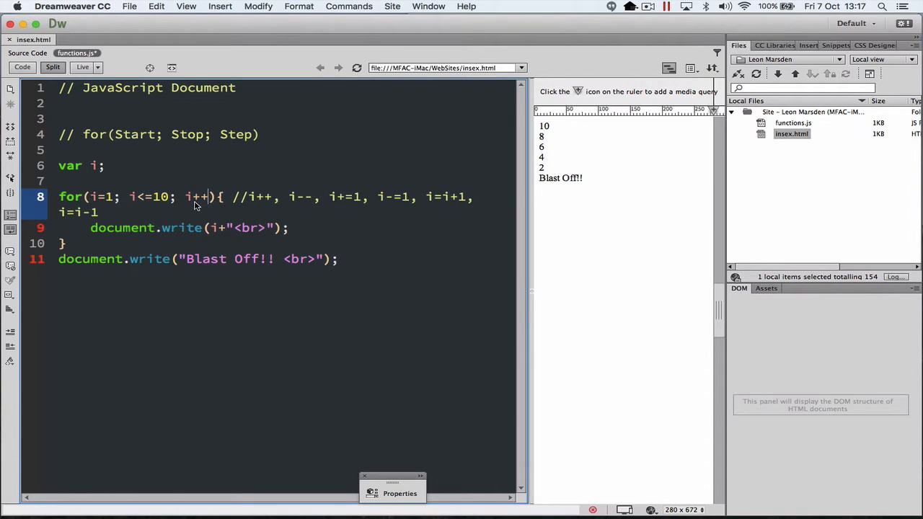
mouse_move(354, 199)
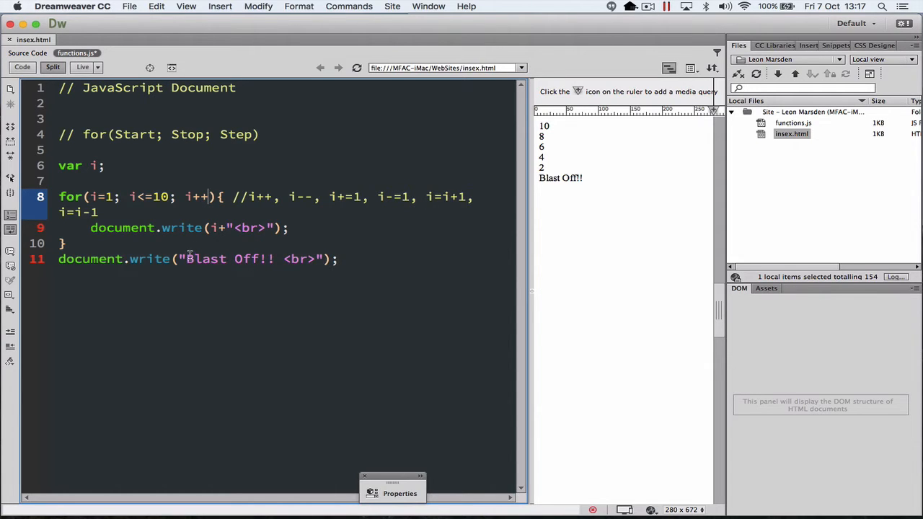
Replace the 'Blast Off!!' message with 'Finish'
double_click(205, 259)
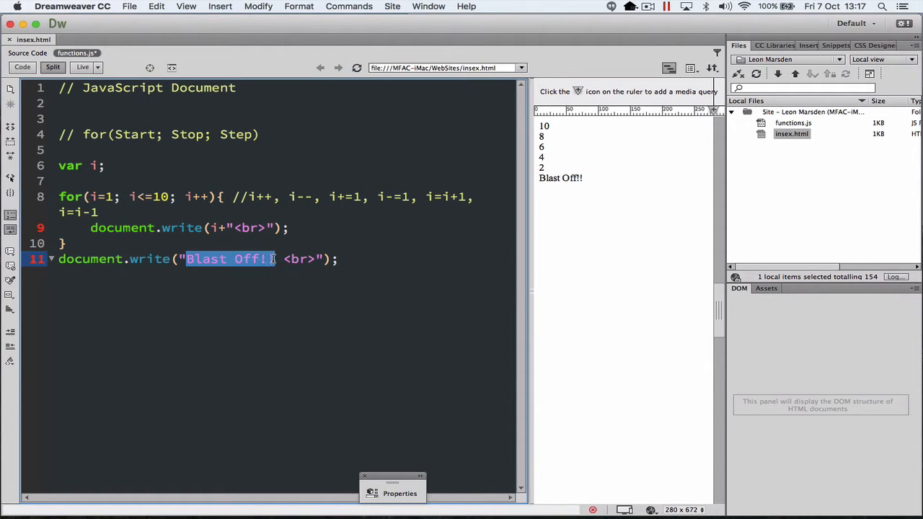
type("Finish")
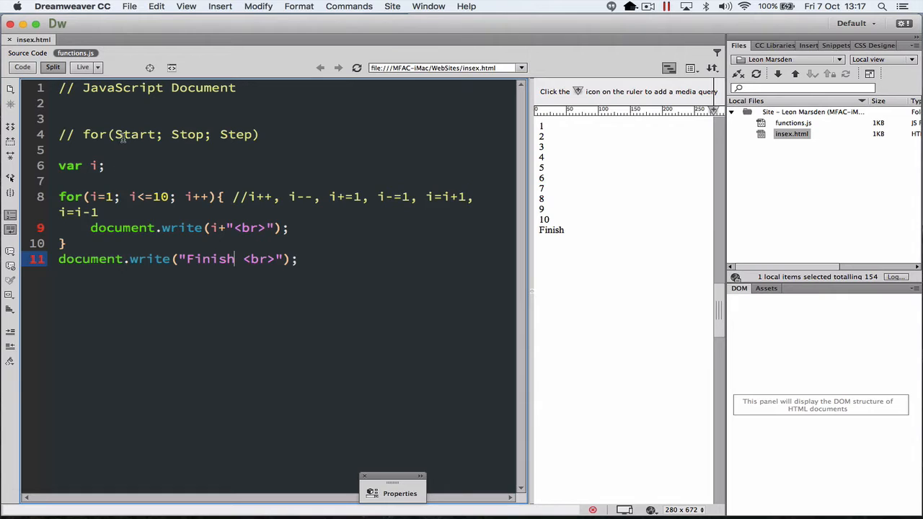
Add 'var iStart;' on a new line below the var i declaration
double_click(133, 134)
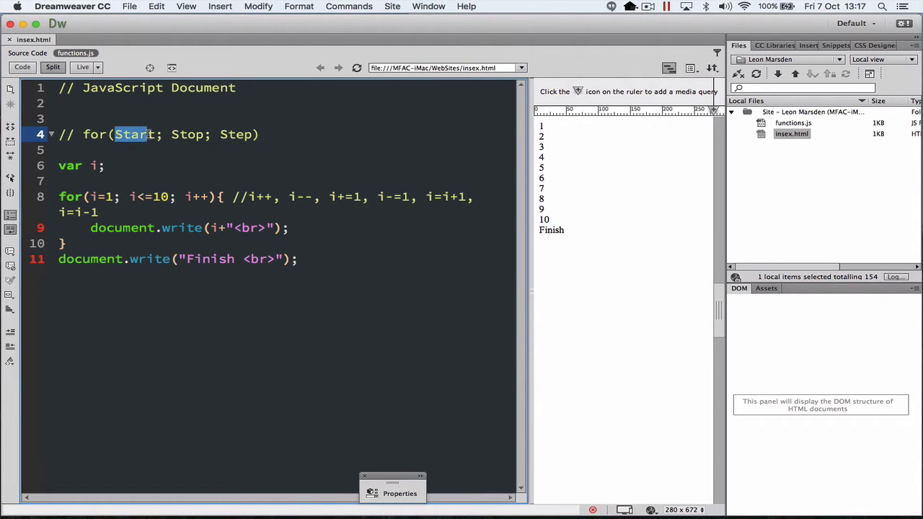
double_click(187, 134)
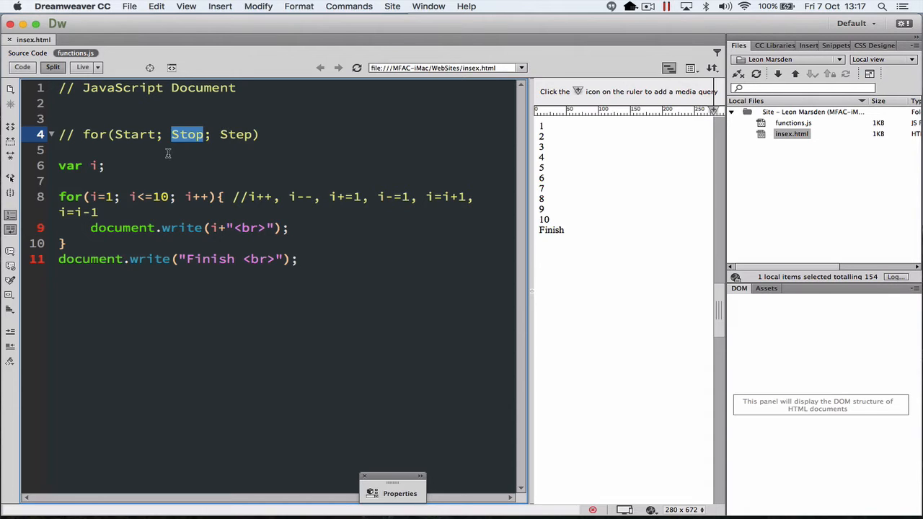
left_click(120, 164)
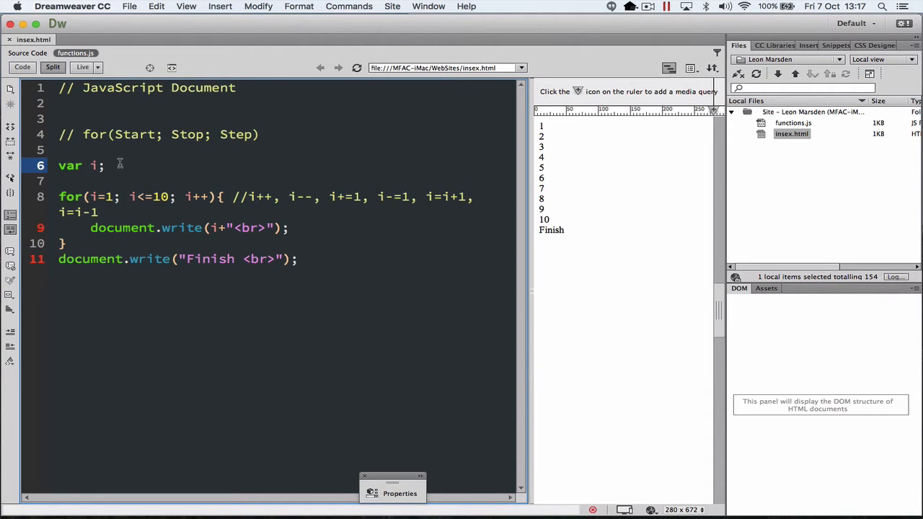
type("var")
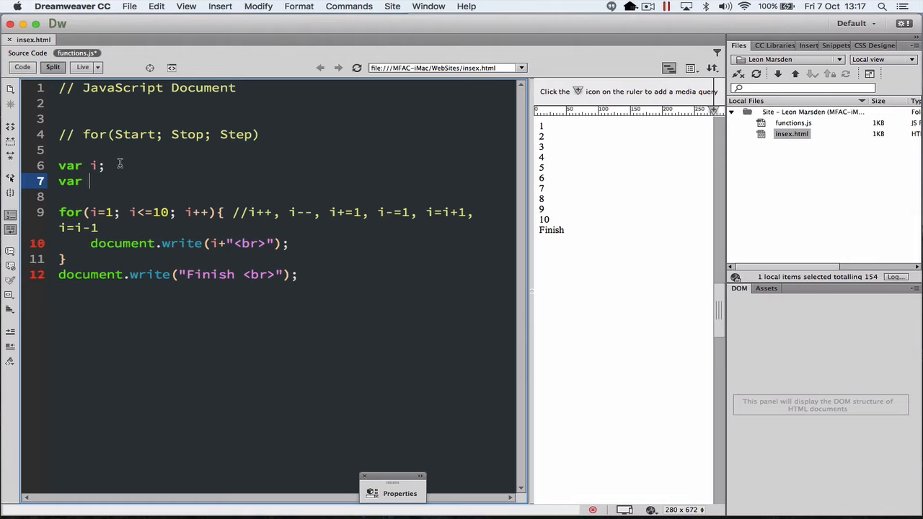
type("i")
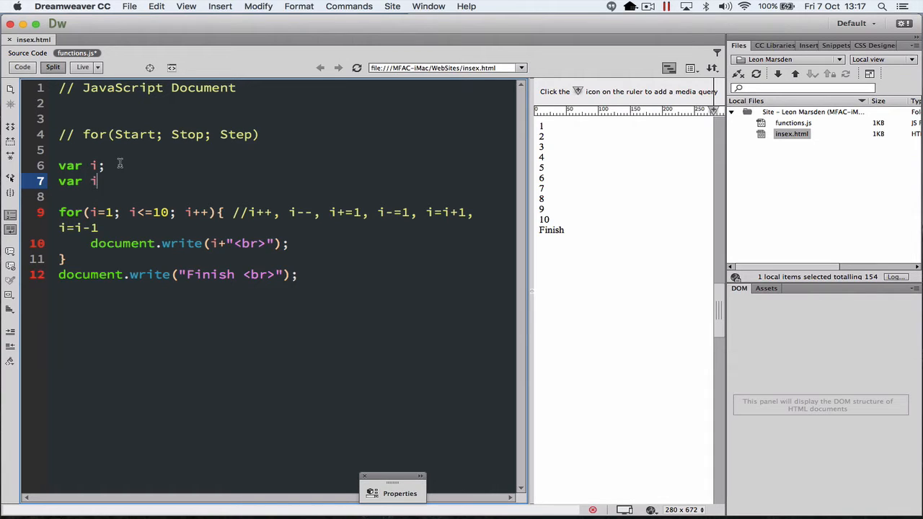
type("Sta")
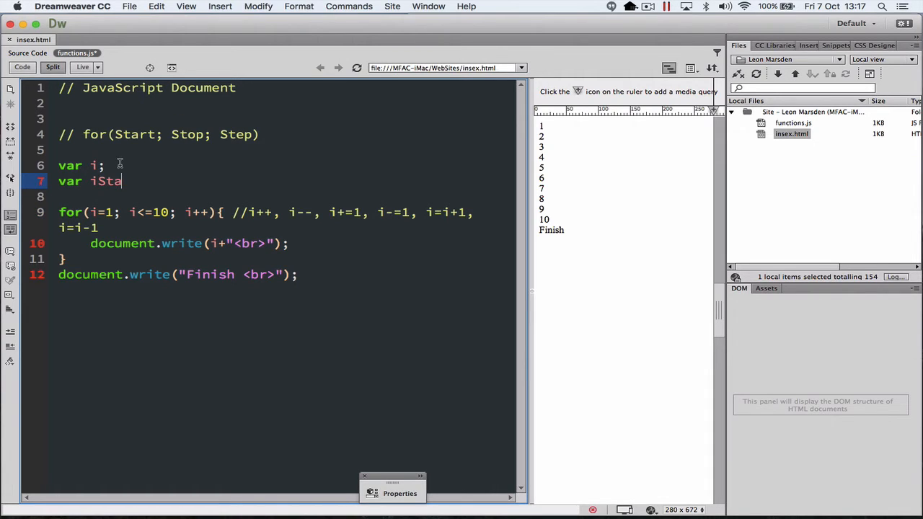
type("rt;")
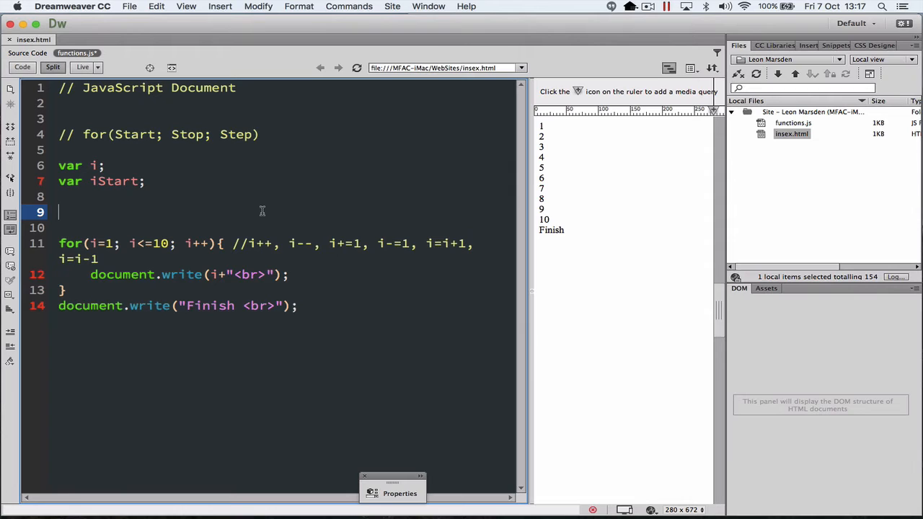
Write iStart = prompt("Enter Starting Number",1); on line 9
type("i")
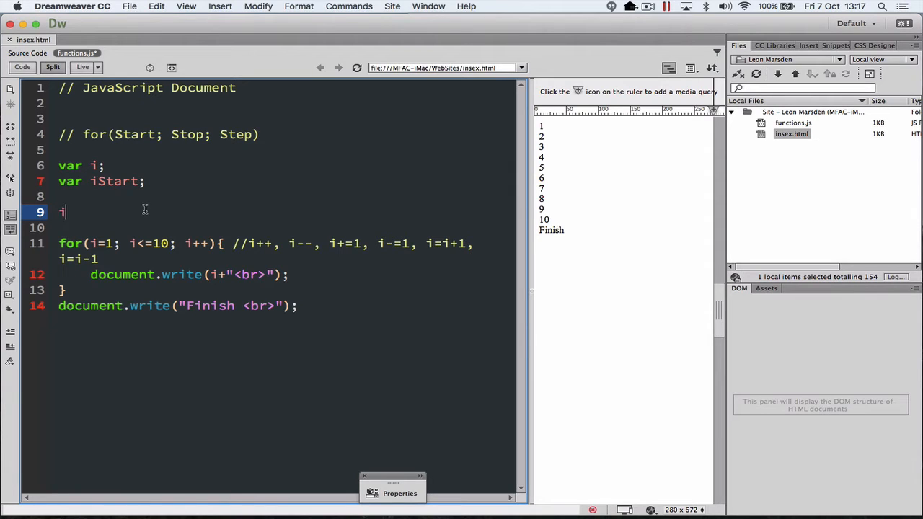
type("Start =")
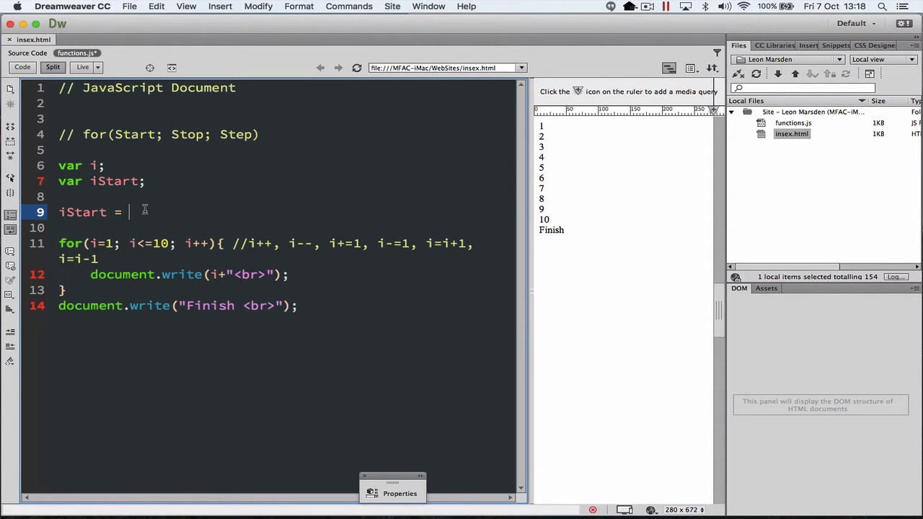
type("prompt(")
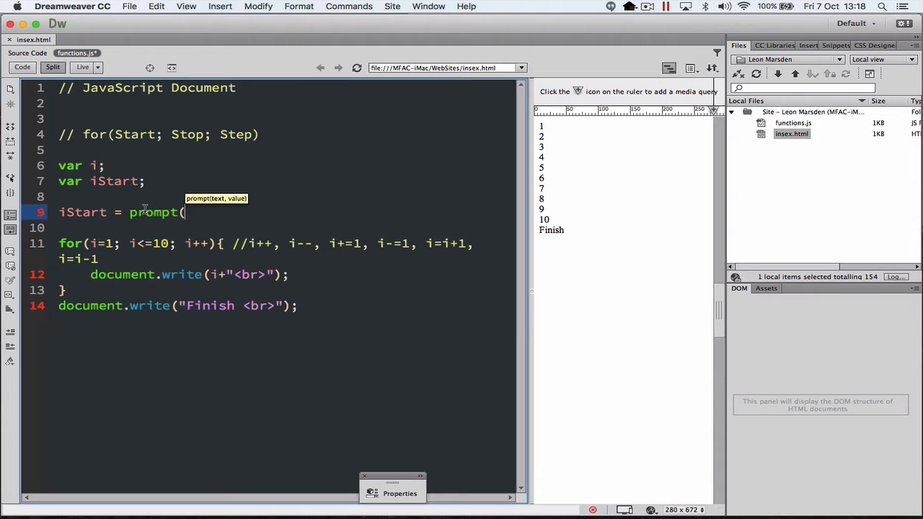
type("\"Enter S")
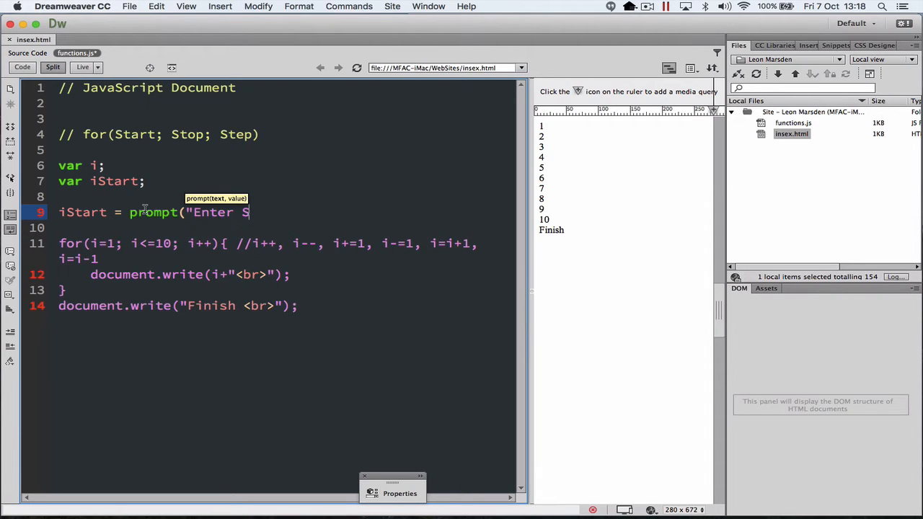
type("tarting Number")
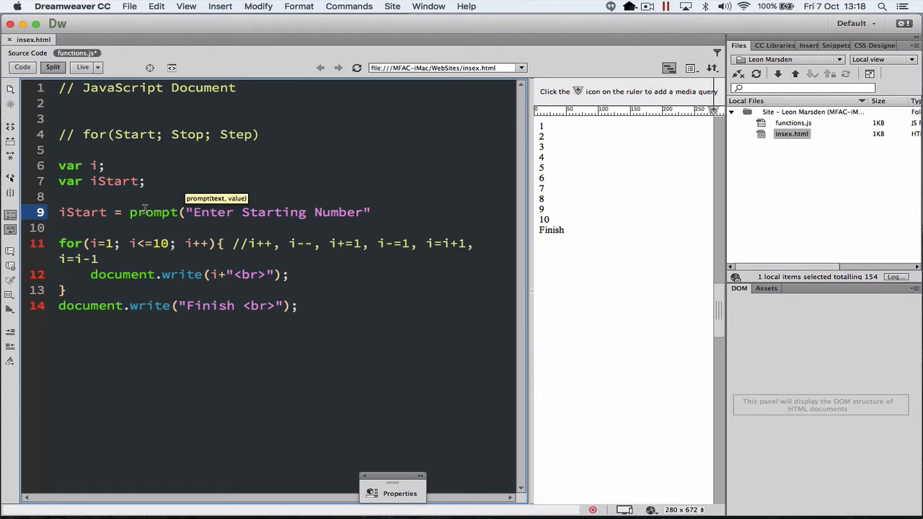
type(",")
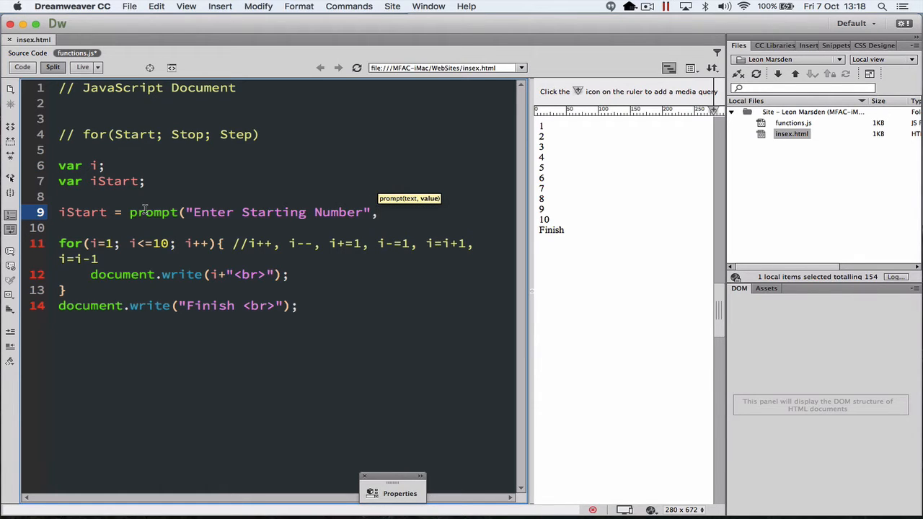
type("1")
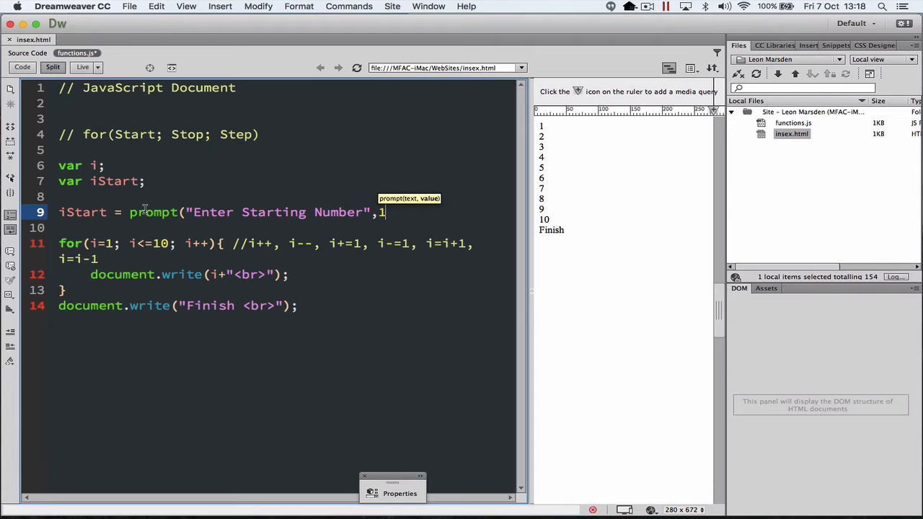
type(")")
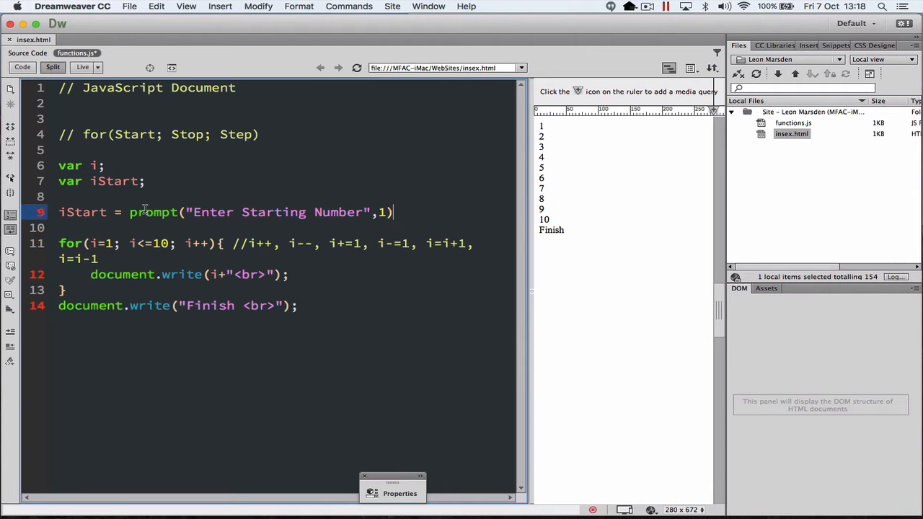
type(";")
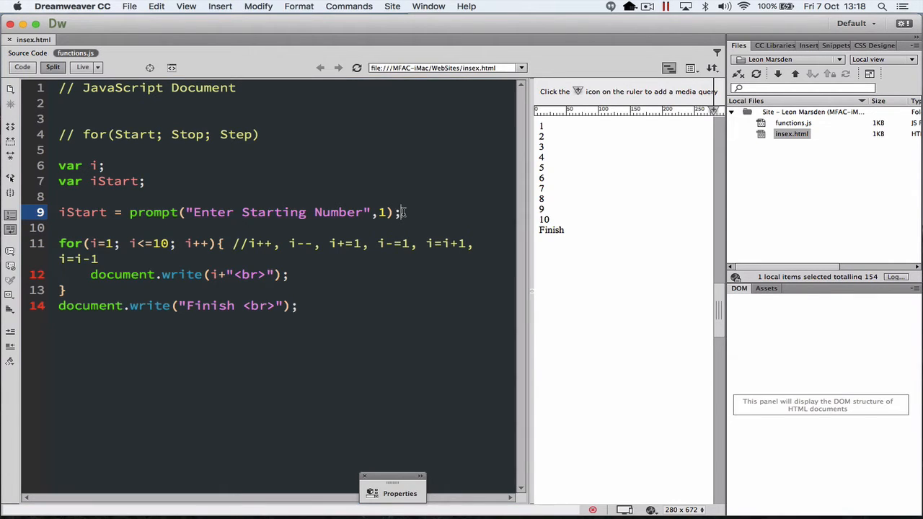
mouse_move(357, 68)
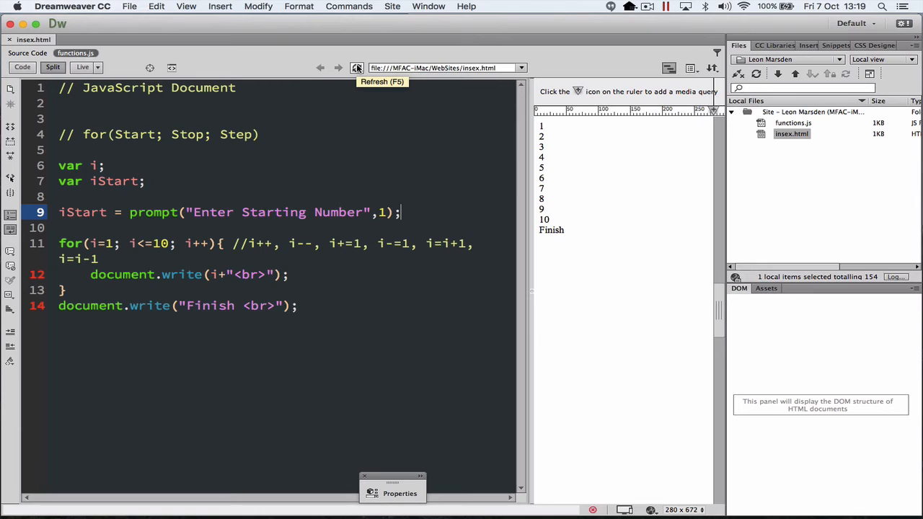
left_click(356, 68)
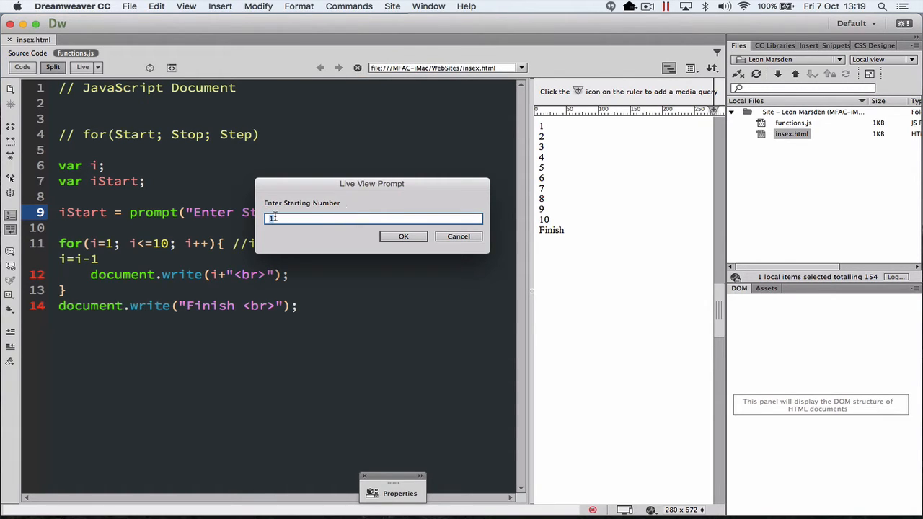
left_click(403, 236)
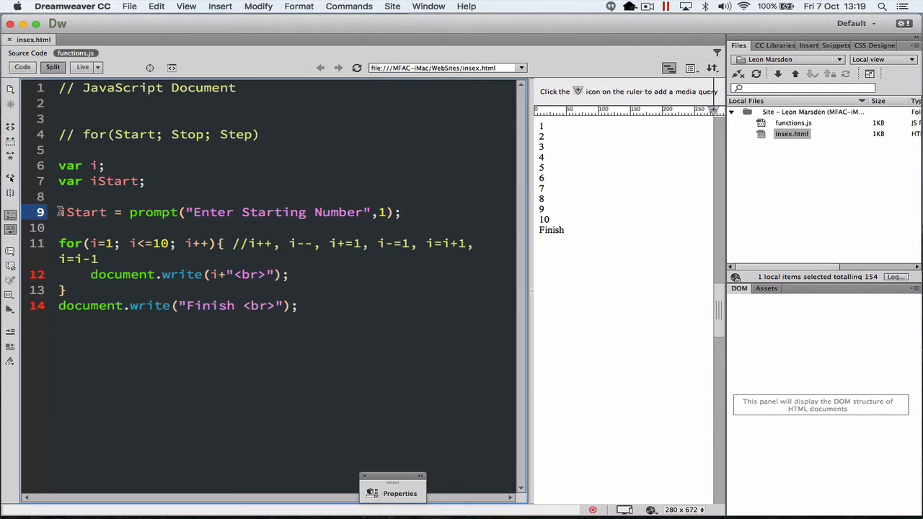
Change the loop initializer from i=1 to i=iStart
double_click(81, 212)
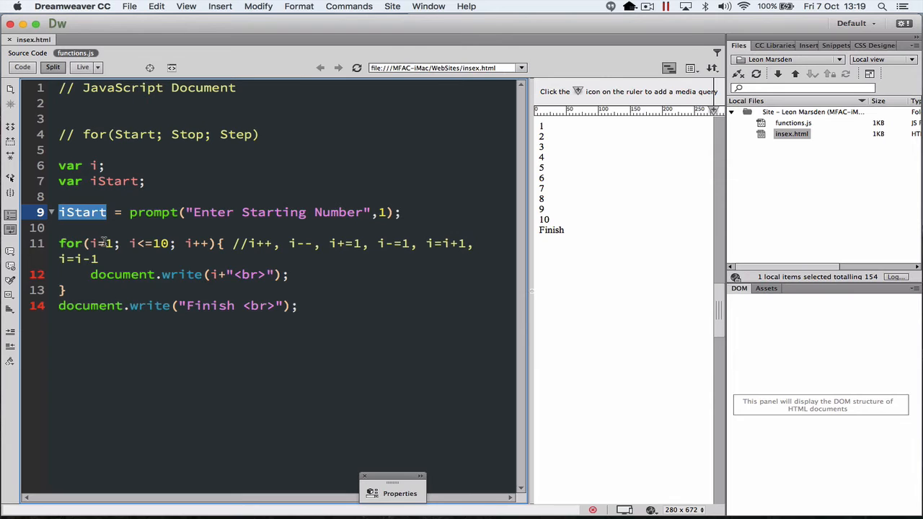
left_click(110, 242)
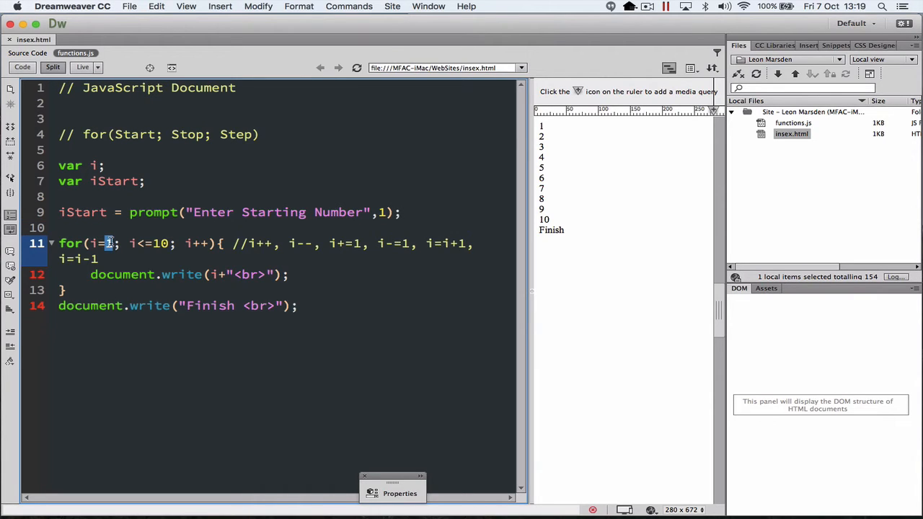
type("Start")
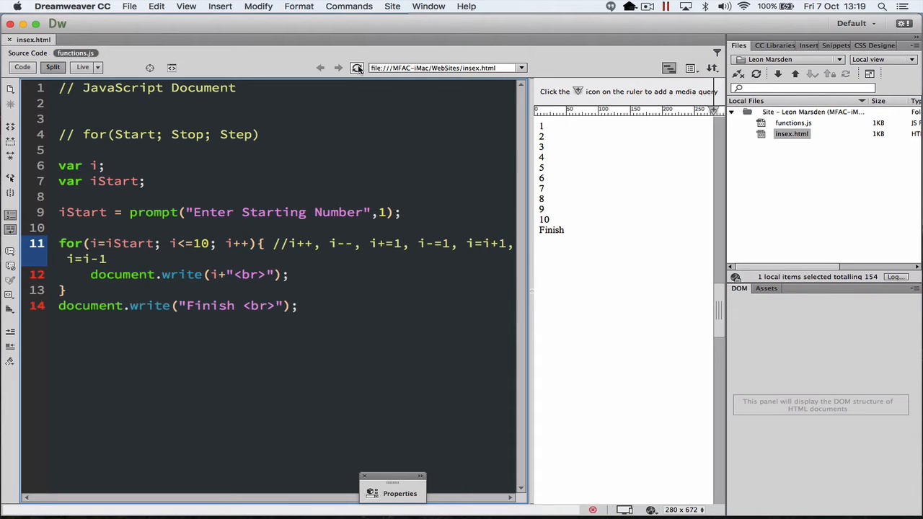
Rerun Live View, accepting 1 and then entering 5 as the starting number
left_click(357, 68)
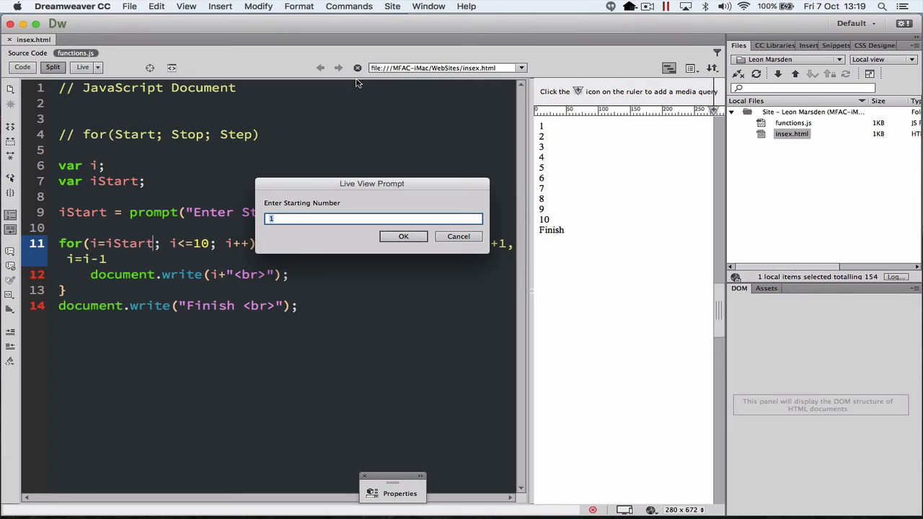
mouse_move(403, 248)
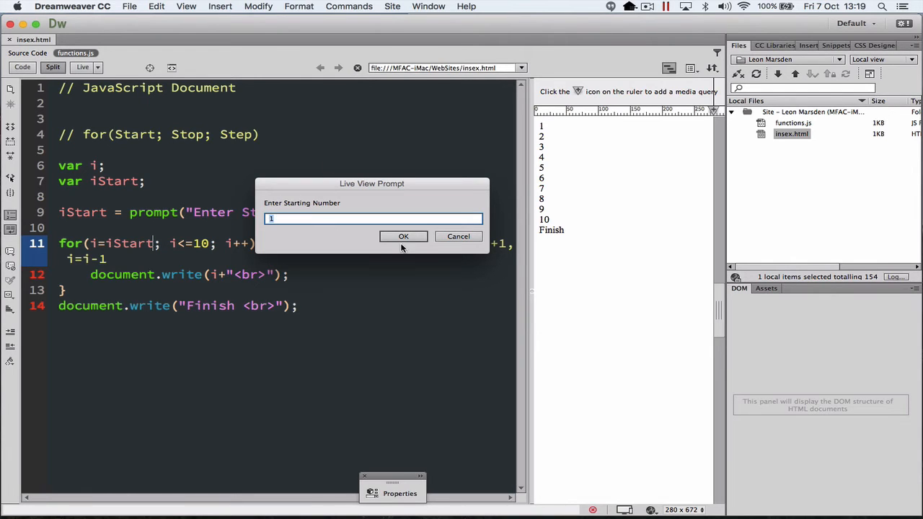
left_click(404, 237)
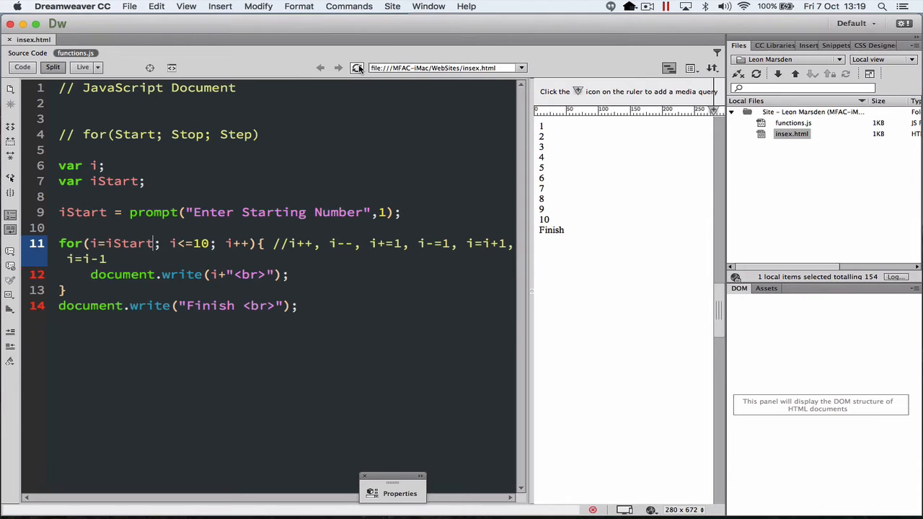
type("5")
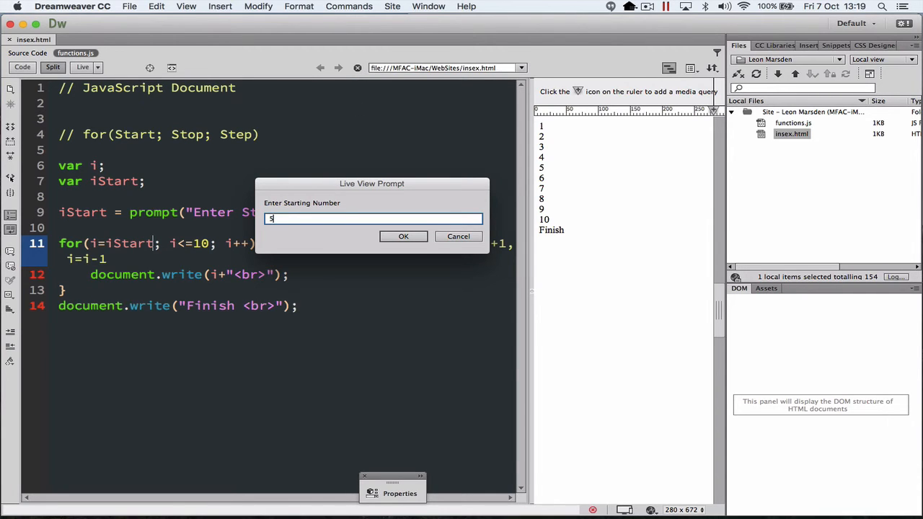
left_click(404, 237)
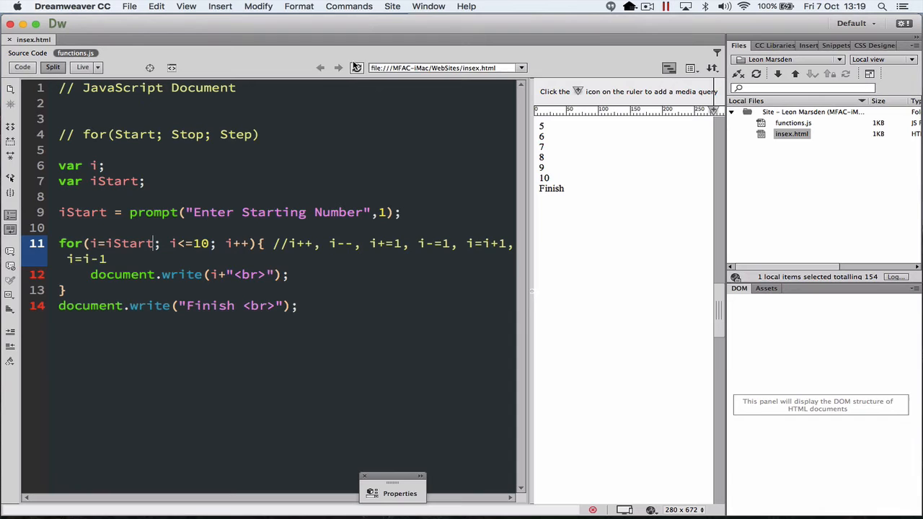
Rerun again with -10 so the count lists -10 through 10 then Finish
left_click(356, 68)
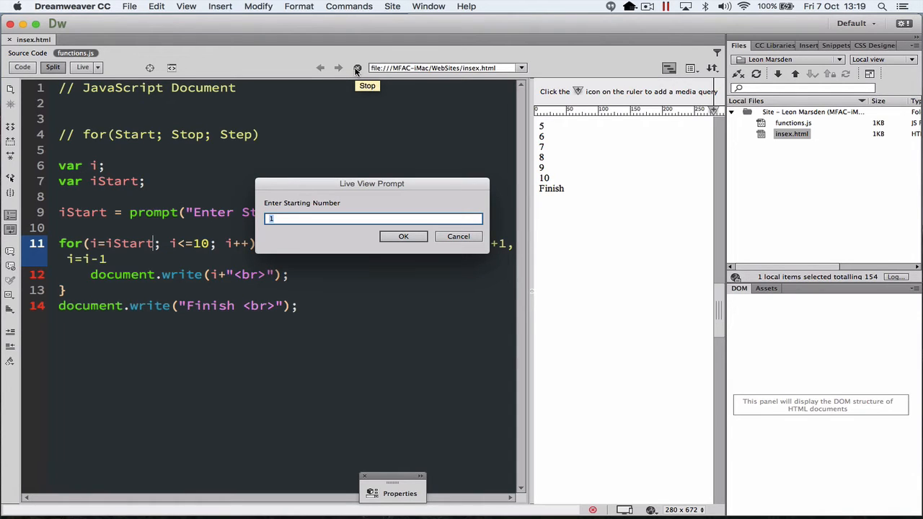
type("-10")
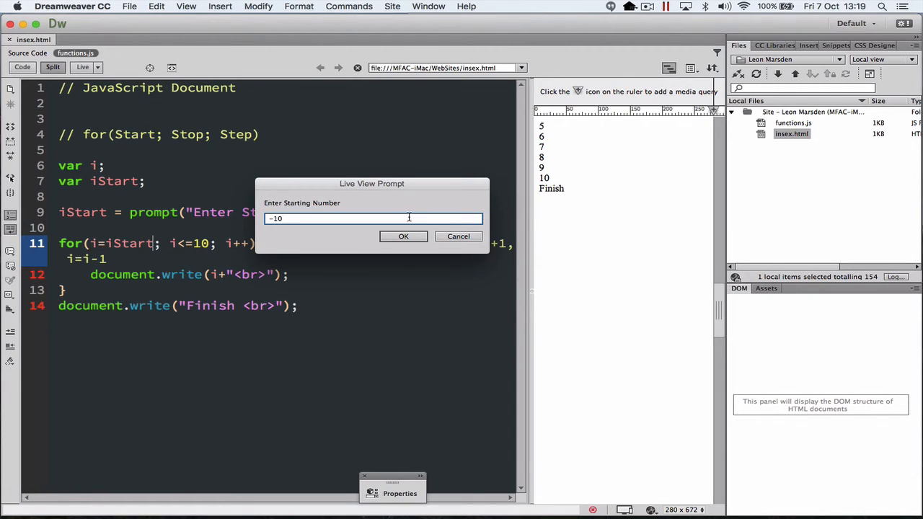
left_click(404, 237)
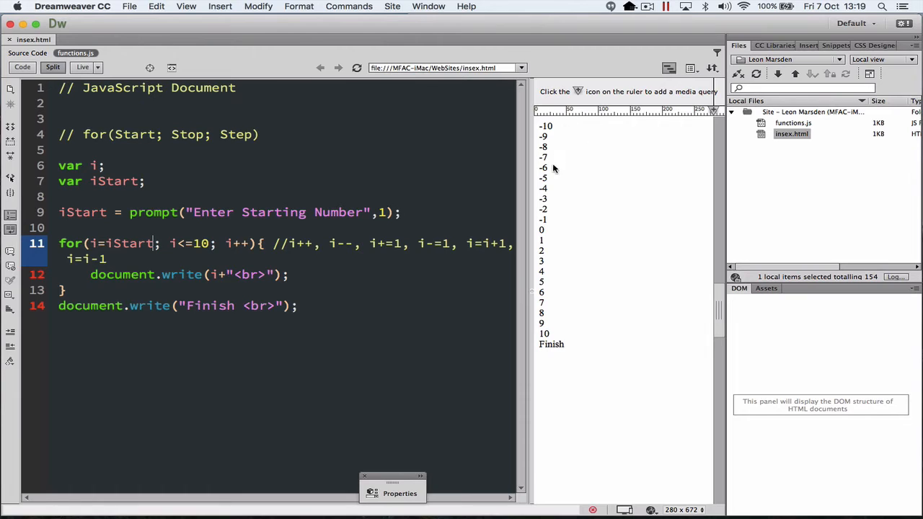
mouse_move(543, 337)
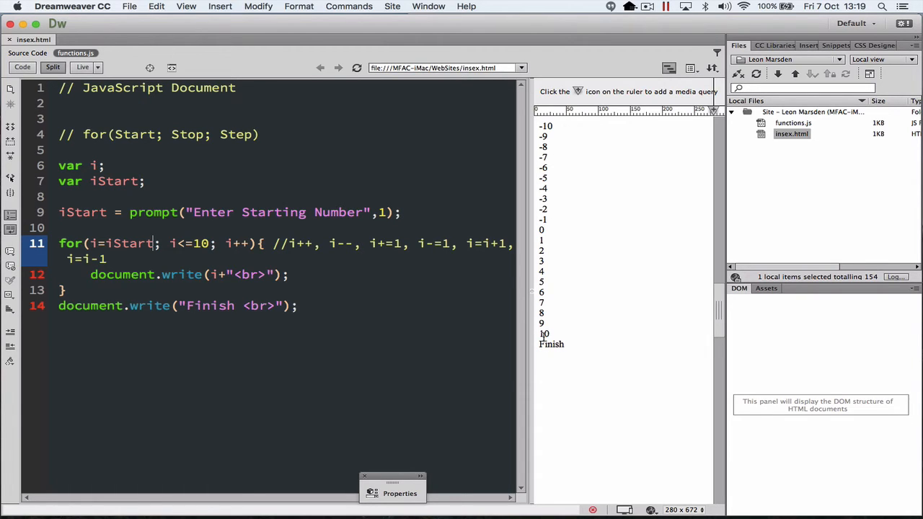
mouse_move(544, 337)
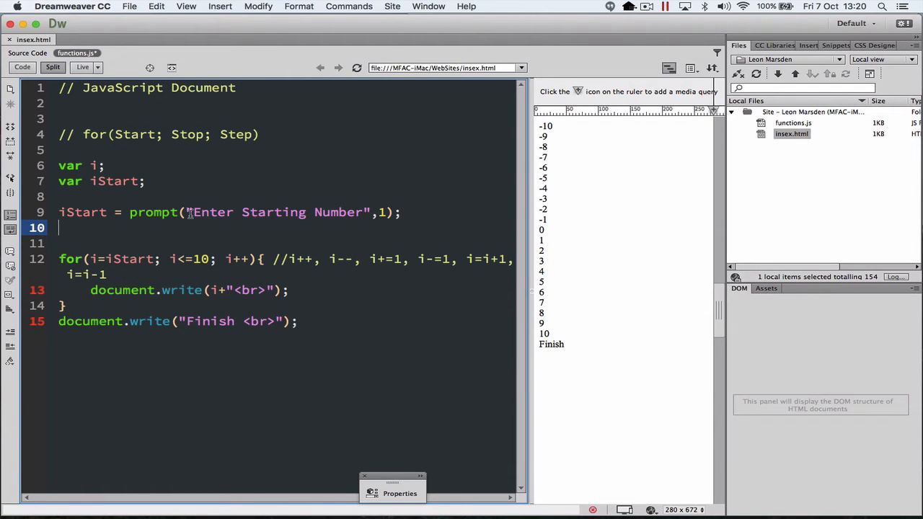
Wrap the iStart prompt call in parseInt( ... ) to get an integer
left_click(130, 212)
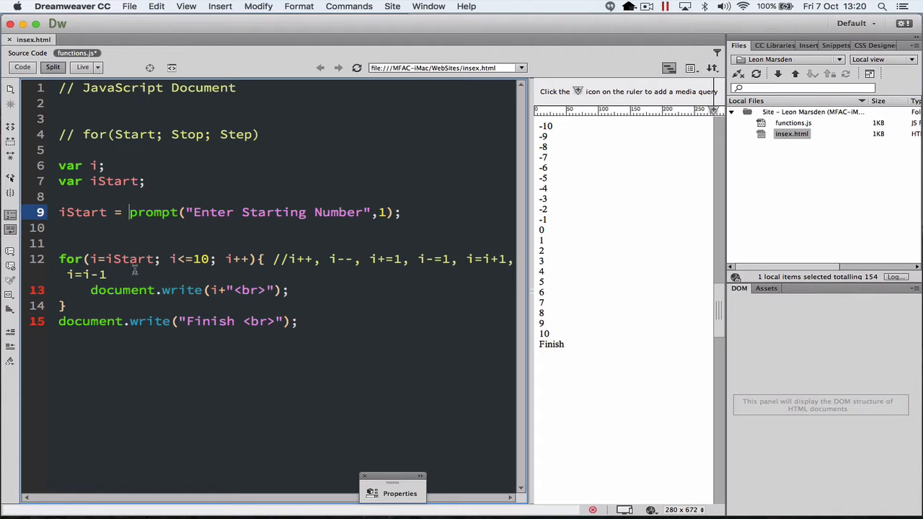
type("parseInt(")
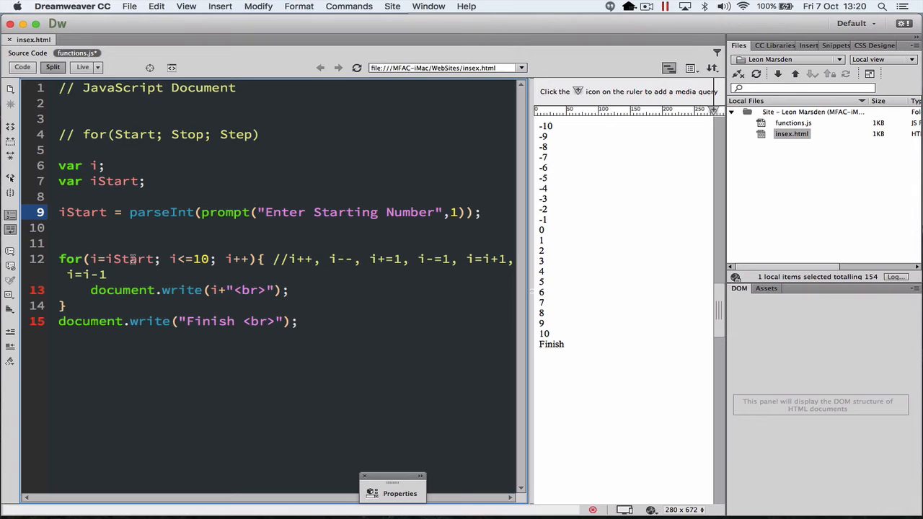
left_click(474, 212)
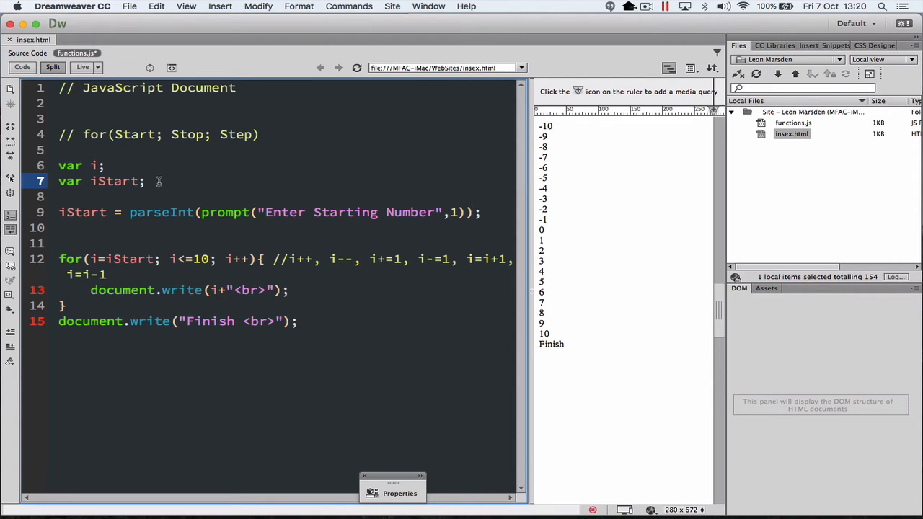
Declare var iStop; and set it from a parseInt prompt 'Enter Stopping Number' defaulting to 5
type("var")
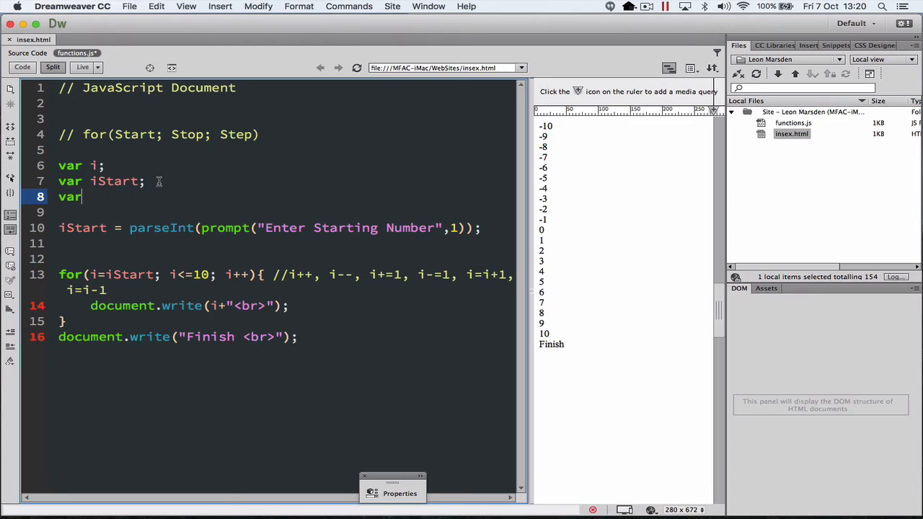
type("iStop;")
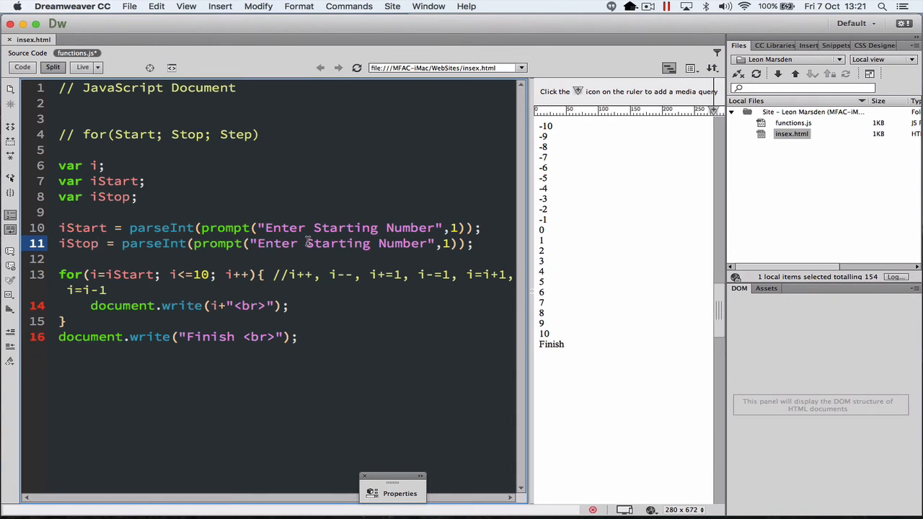
double_click(338, 242)
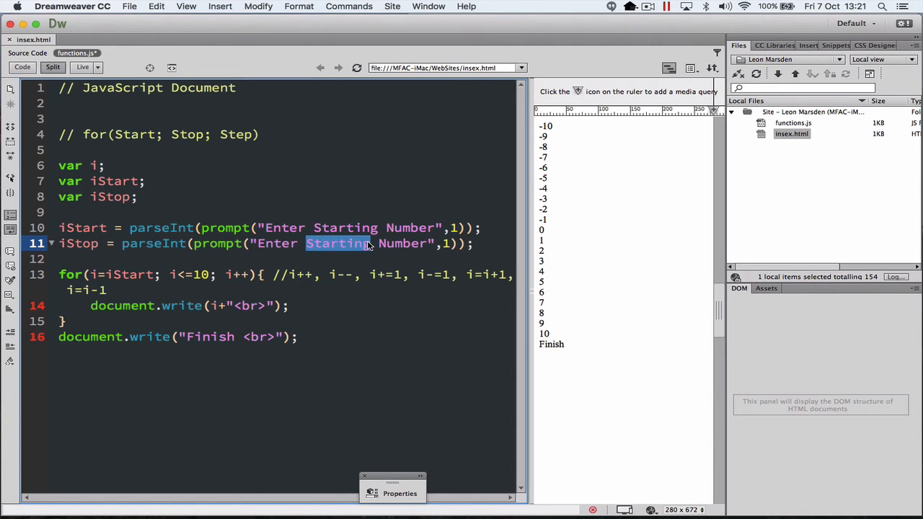
type("Stopping")
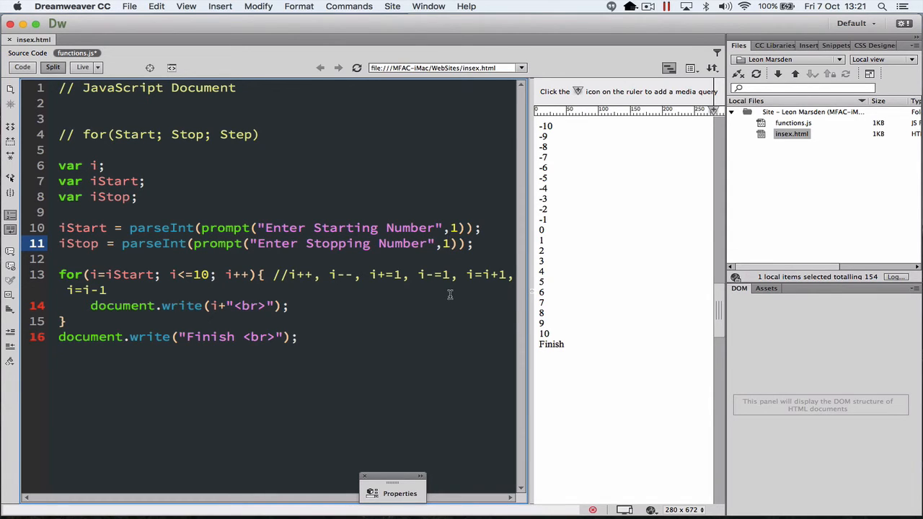
type("5")
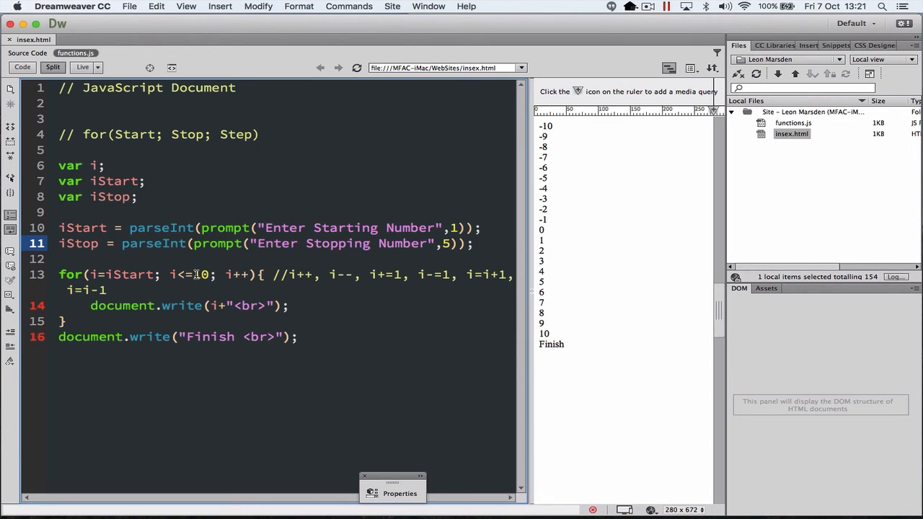
Change the loop condition from i<=10 to i<=iStop
type("i")
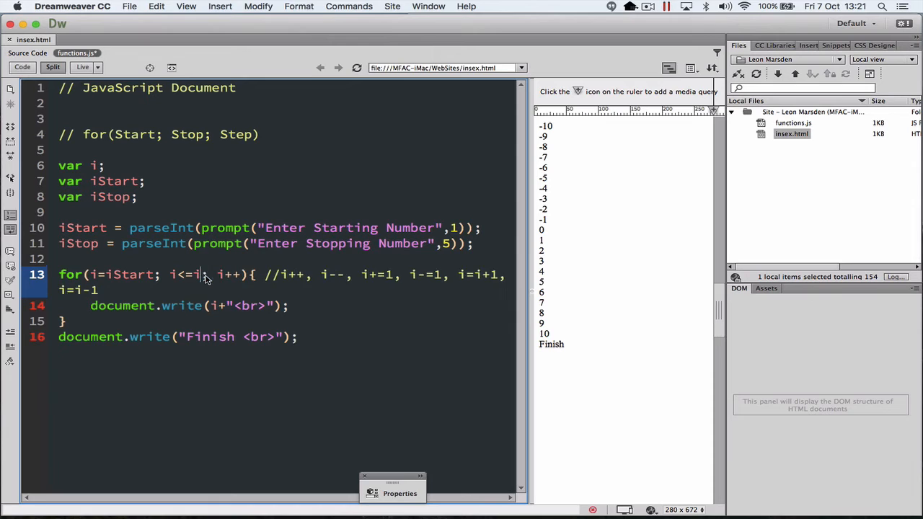
type("Stop")
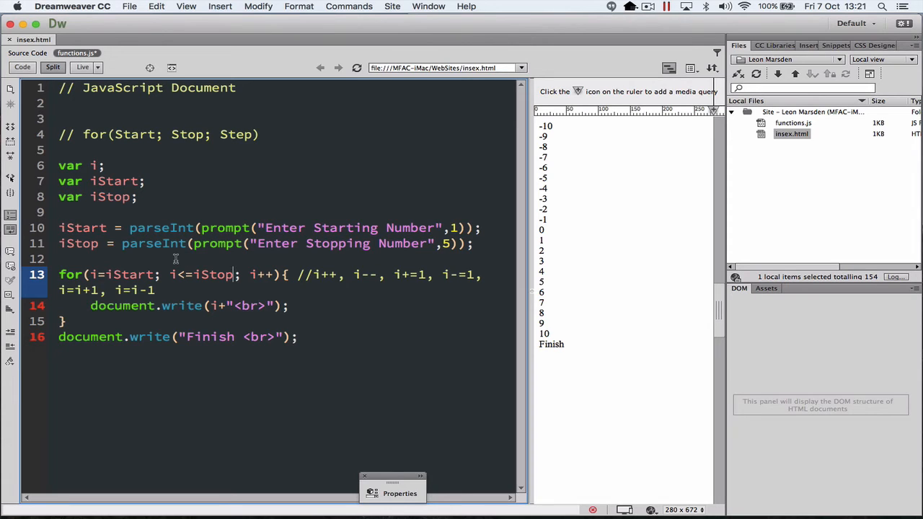
left_click(357, 68)
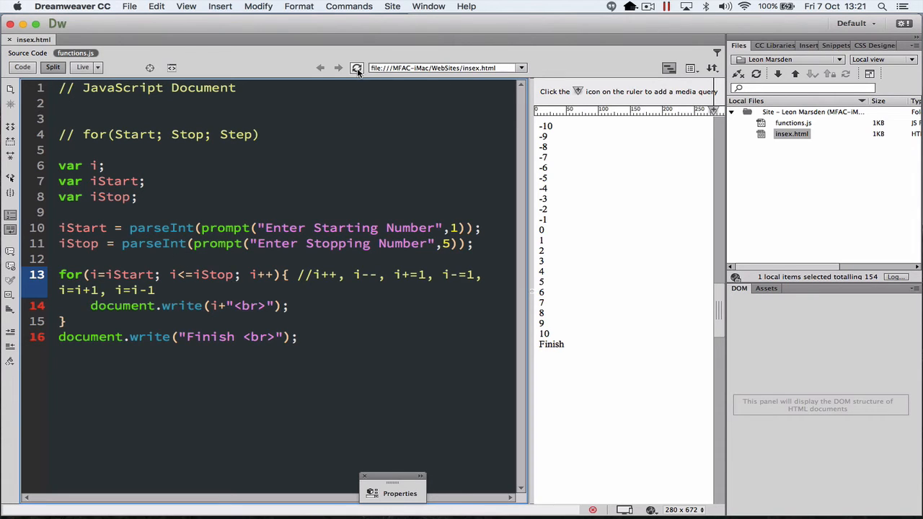
Rerun Live View accepting start 1 and stop 5 to list 1 through 5 then Finish
left_click(357, 68)
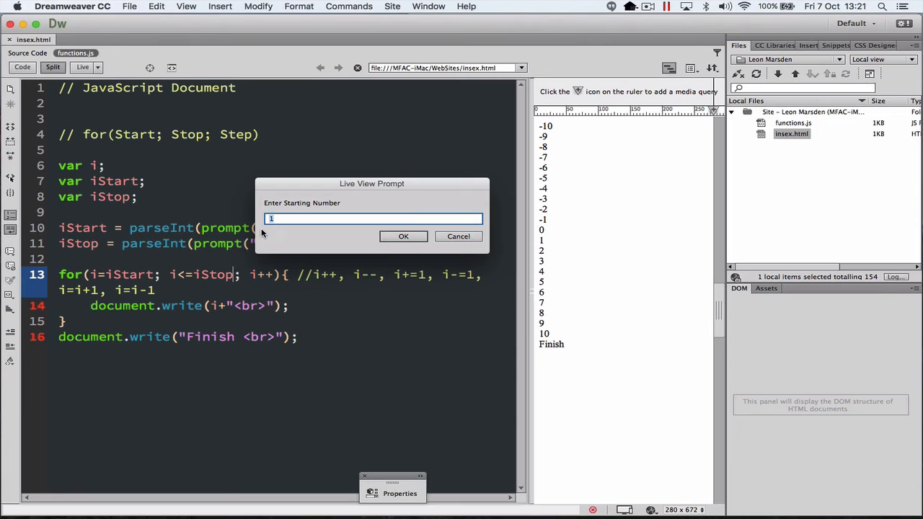
mouse_move(265, 238)
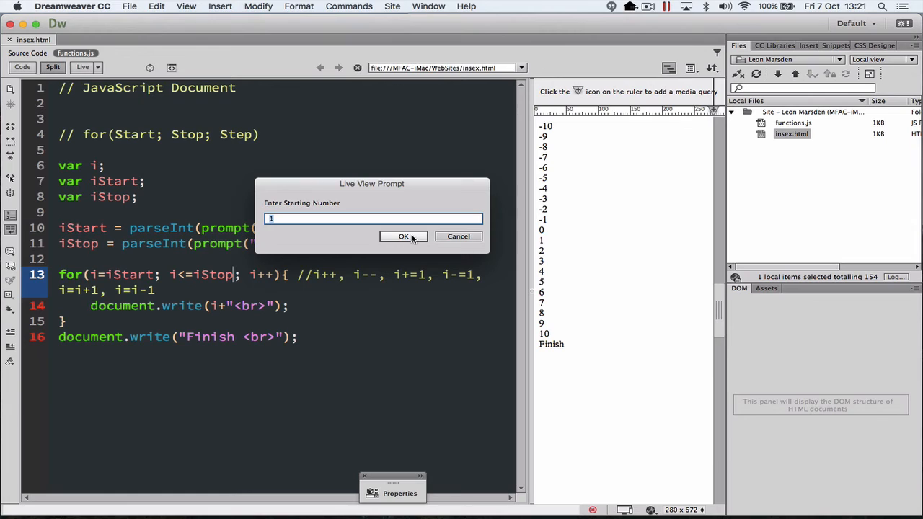
left_click(404, 237)
type("5")
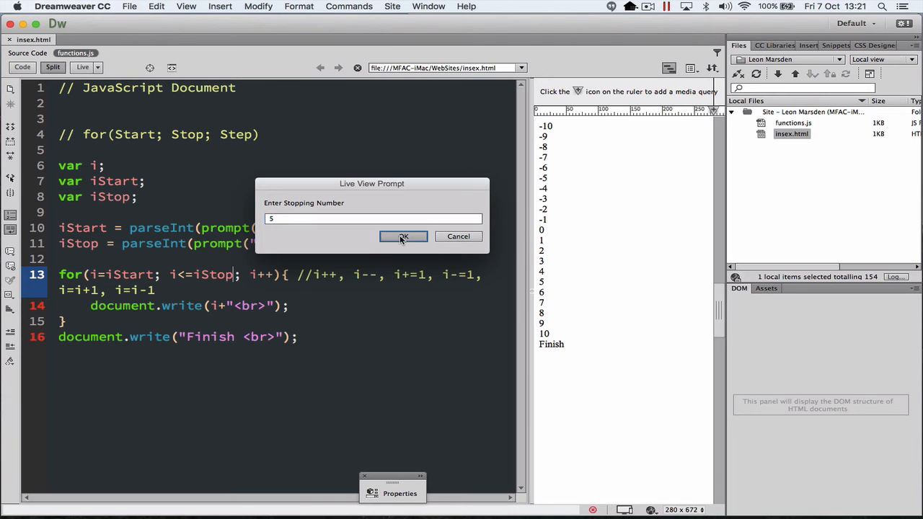
left_click(404, 237)
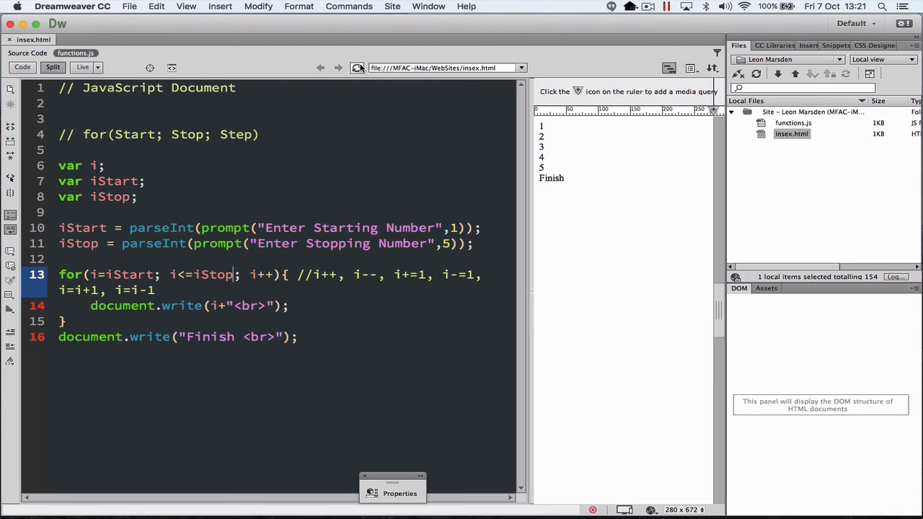
Refresh Live View and answer the prompts with start 1 and stopping number 75
left_click(357, 68)
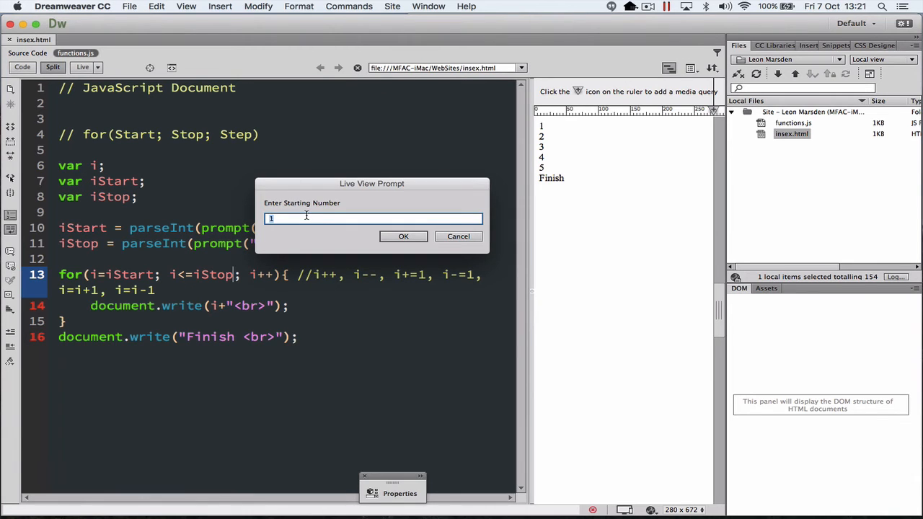
left_click(404, 236)
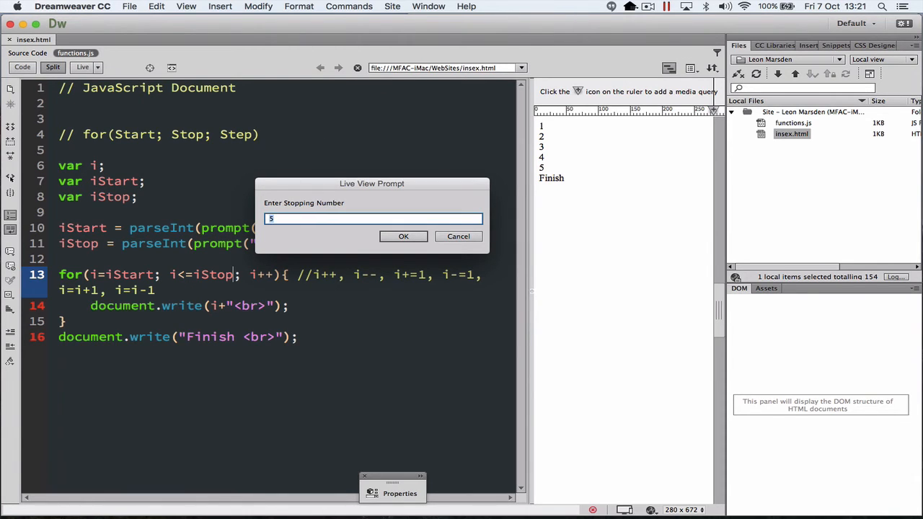
type("75")
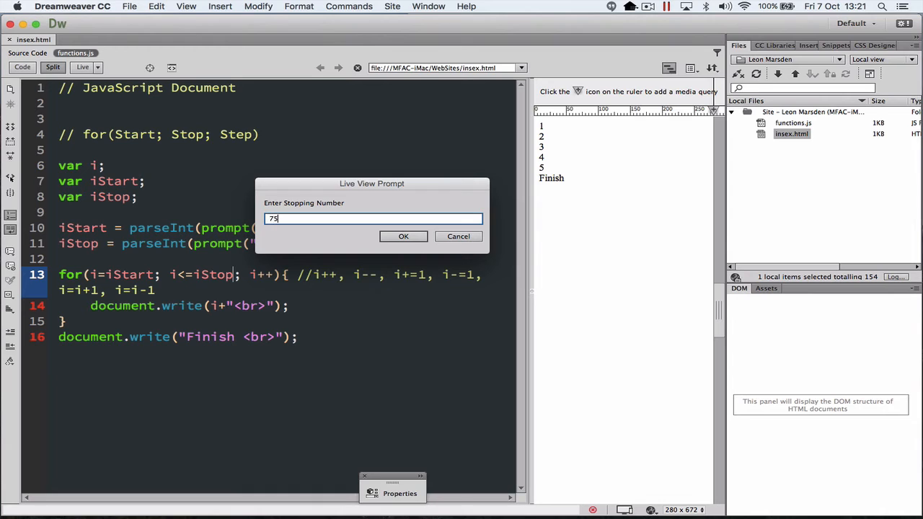
left_click(403, 237)
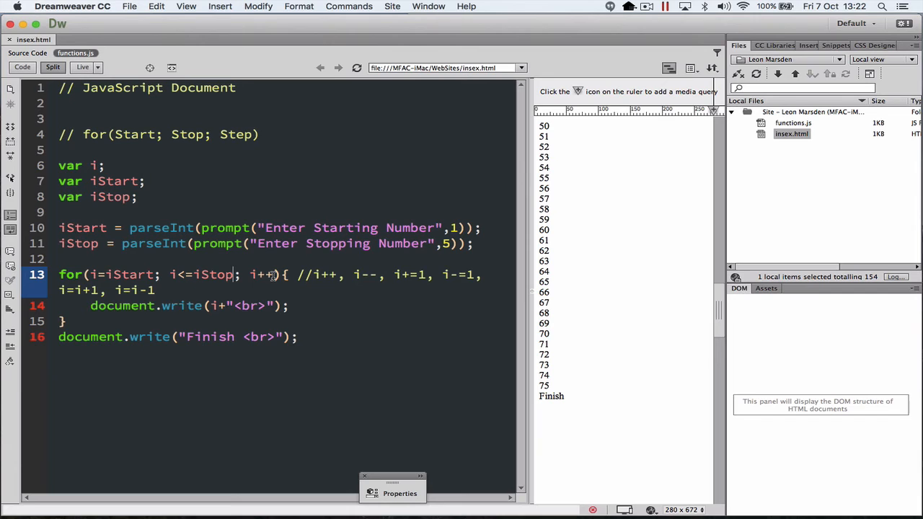
mouse_move(181, 124)
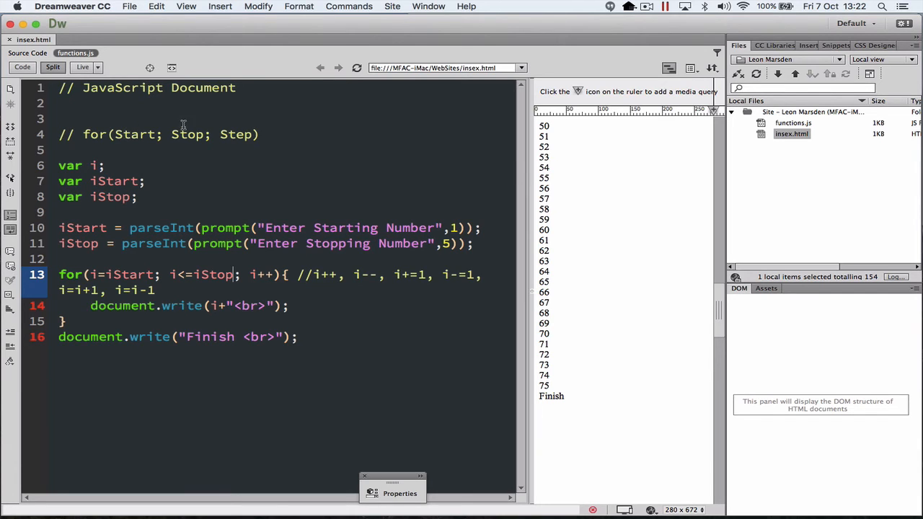
mouse_move(153, 190)
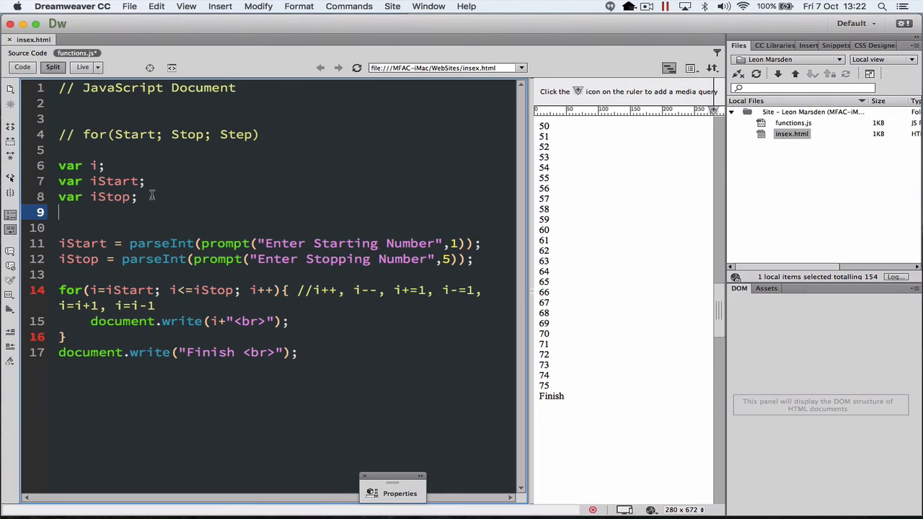
Declare var iStep; on line 9
type("var i")
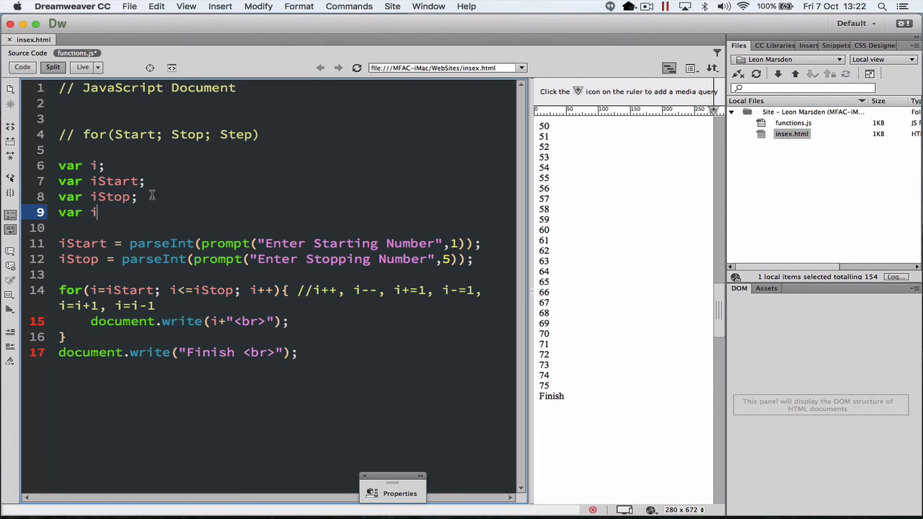
type("Ste")
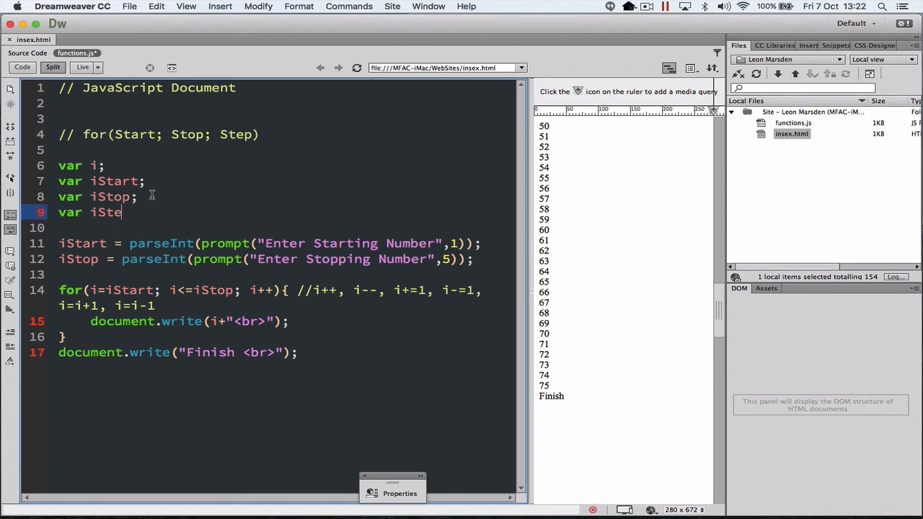
type("p;")
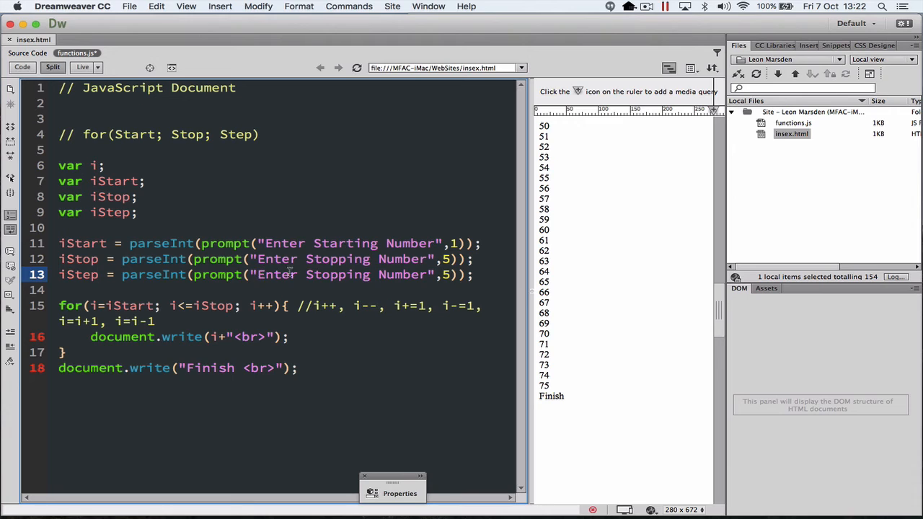
Turn the duplicated prompt into 'Enter Stepping Up Number' with default 1
double_click(334, 274)
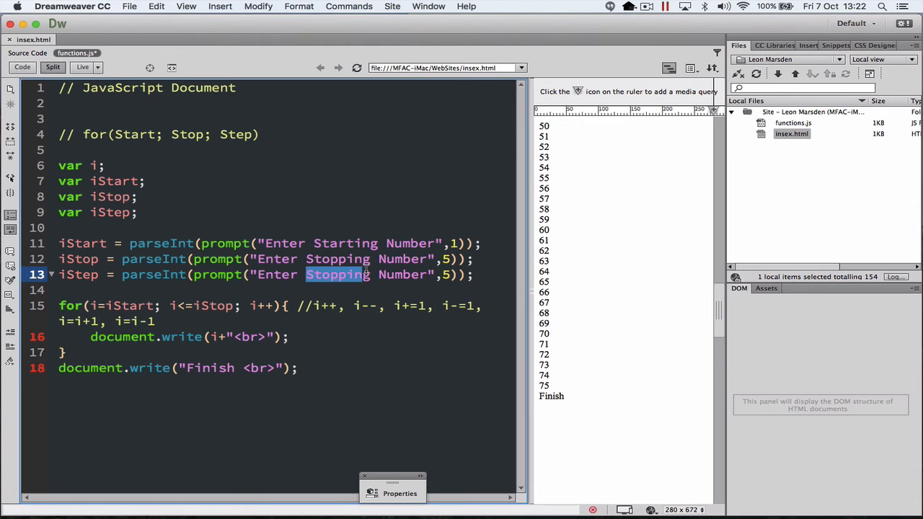
type("Stepping")
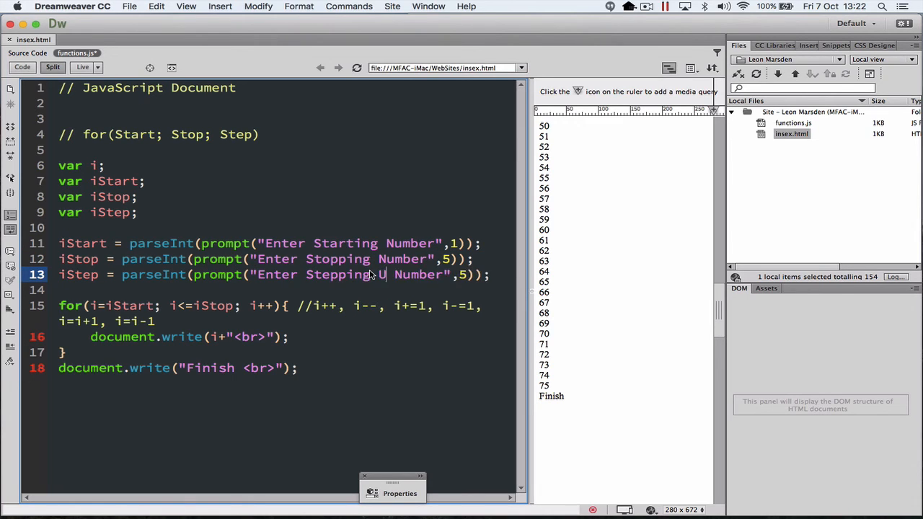
type("Up")
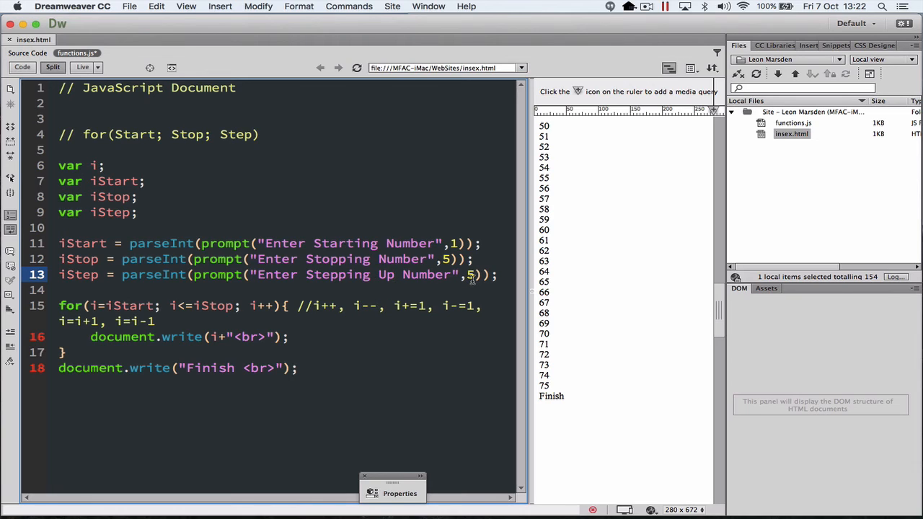
mouse_move(490, 299)
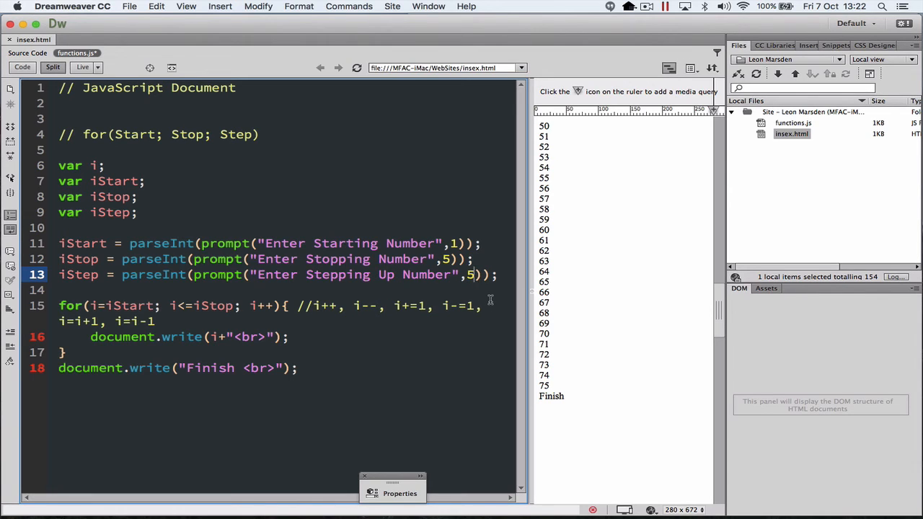
type("1")
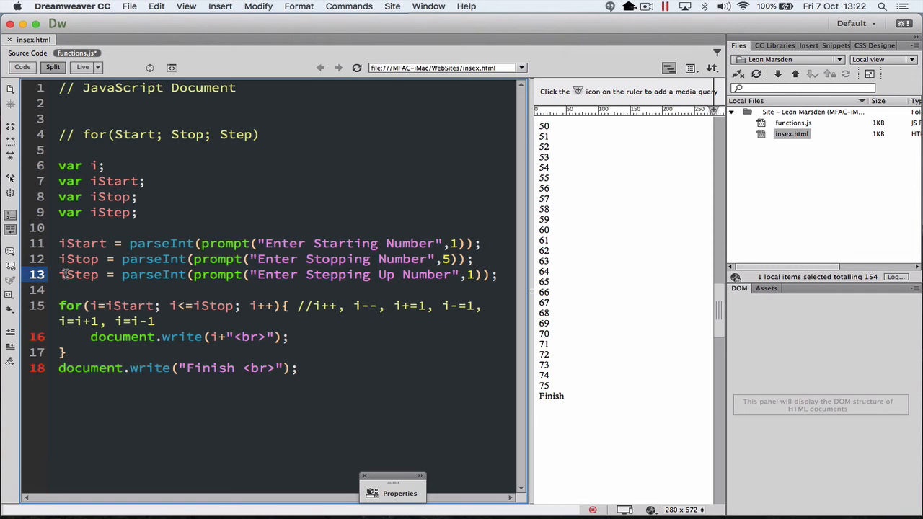
double_click(78, 274)
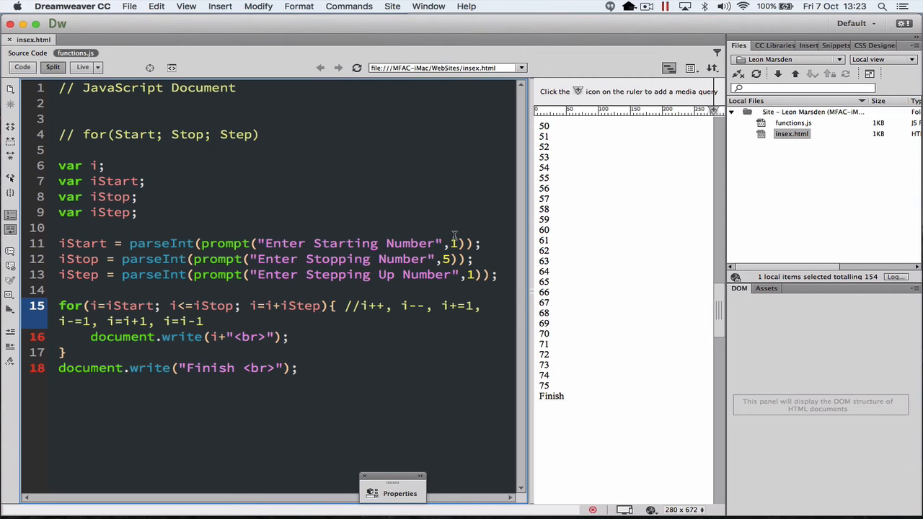
Replace i++ with i=i+iStep in the for statement and refresh Live View
left_click(320, 305)
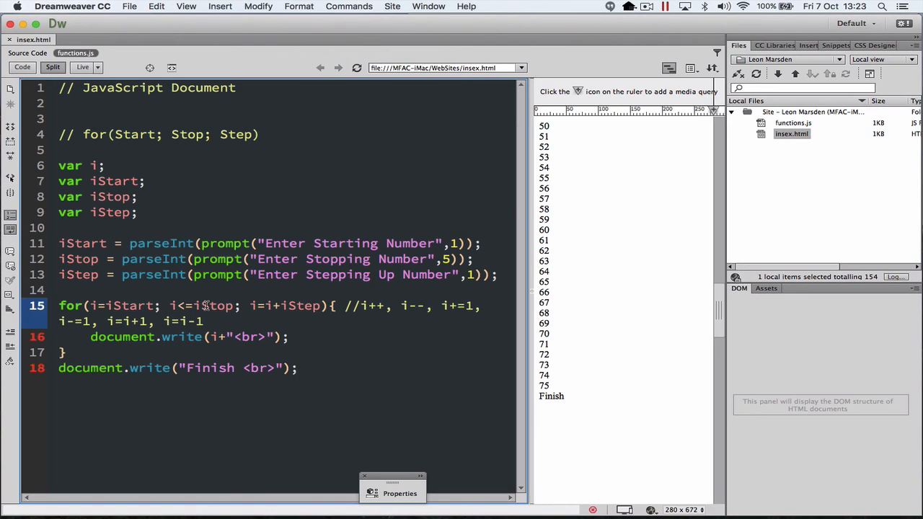
mouse_move(230, 311)
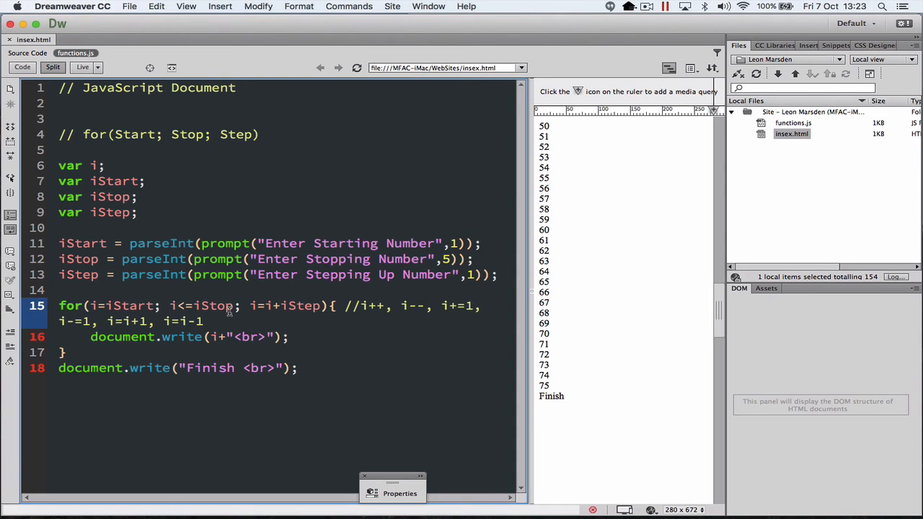
left_click(320, 306)
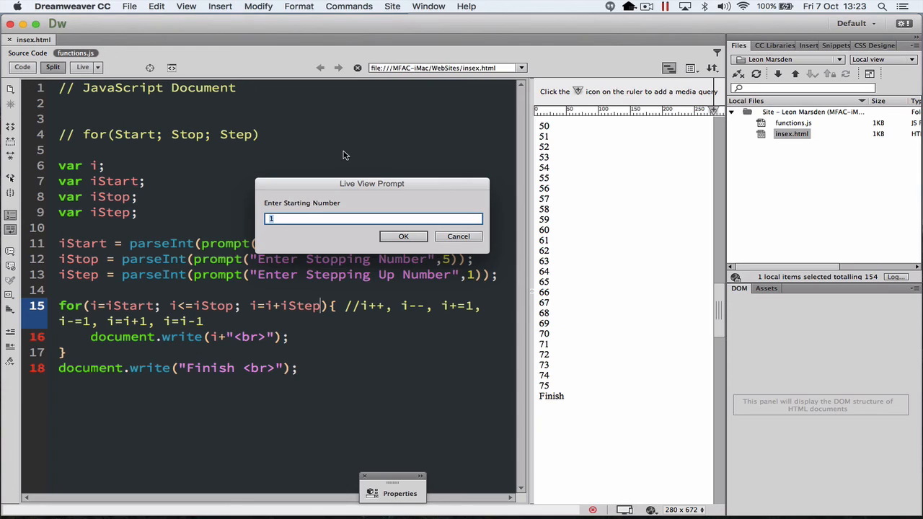
Answer the prompts with start 1, stop 5 and a stepping value of 2
left_click(404, 236)
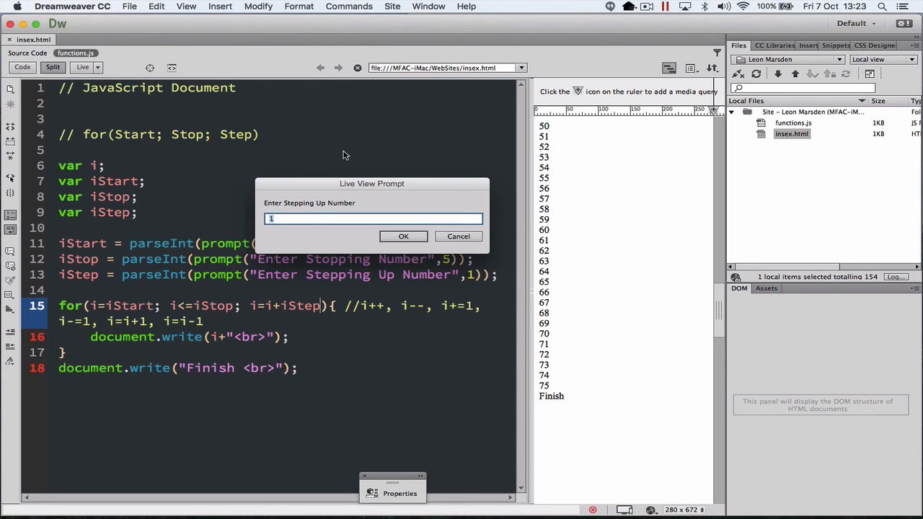
left_click(403, 236)
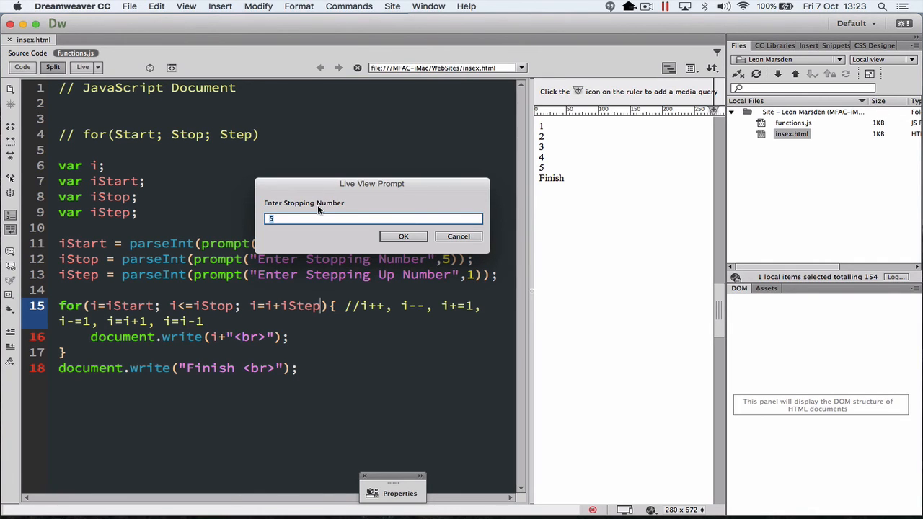
left_click(404, 236)
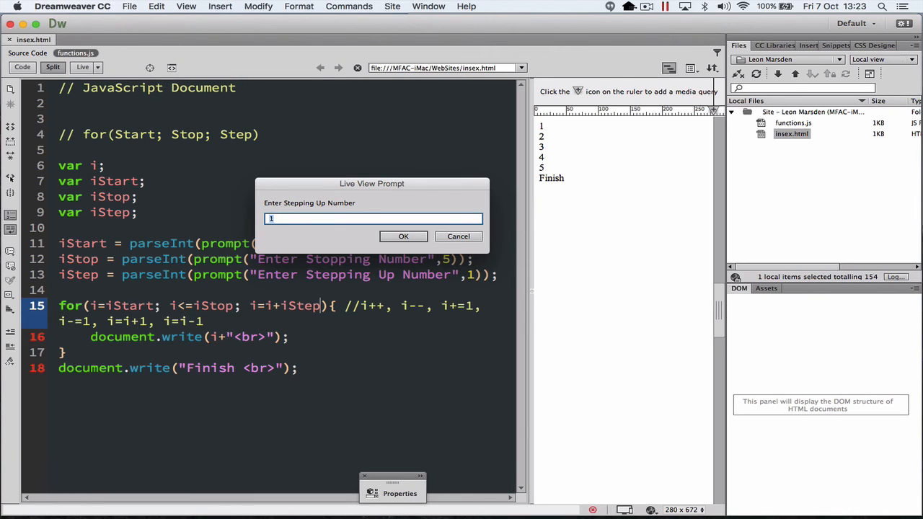
type("2")
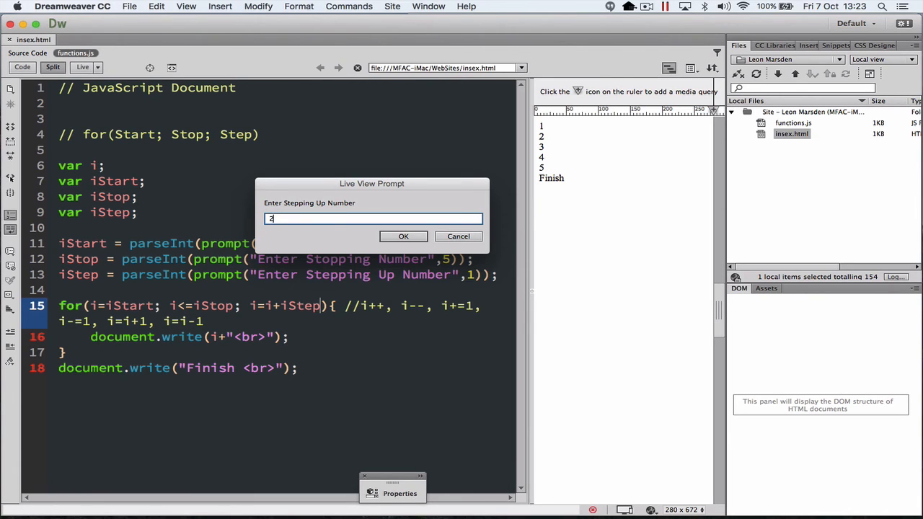
left_click(404, 236)
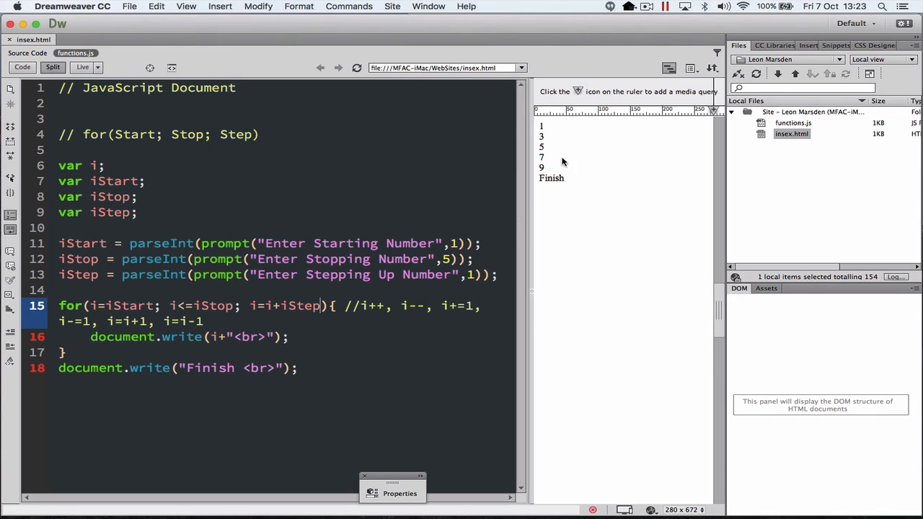
mouse_move(491, 87)
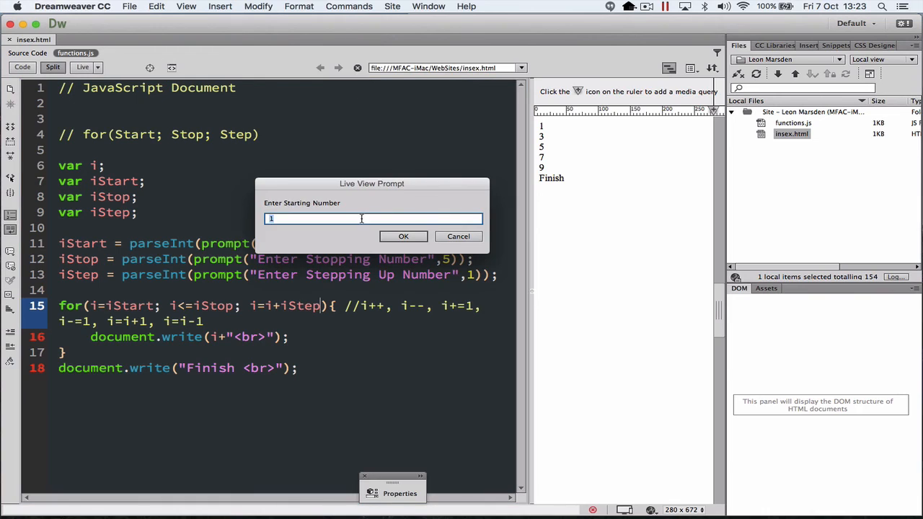
Answer the prompts with starting number 0 and stopping number 10
type("0")
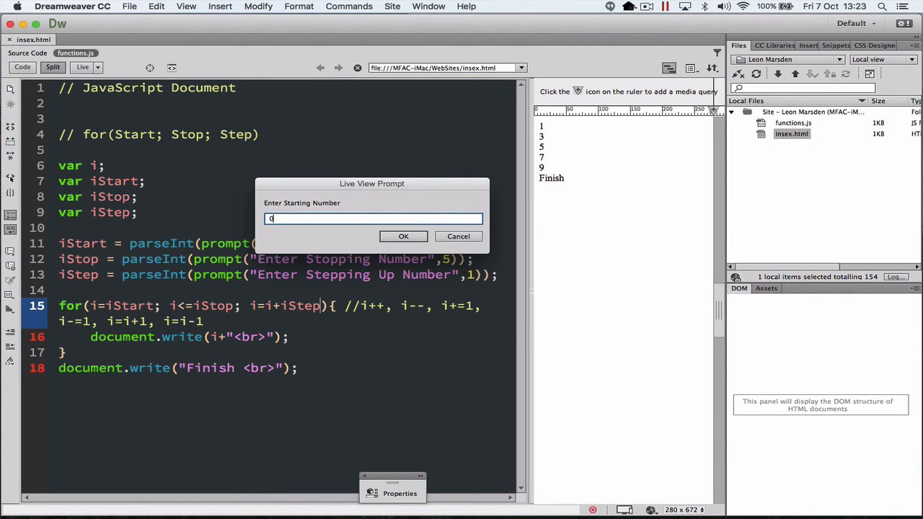
left_click(404, 237)
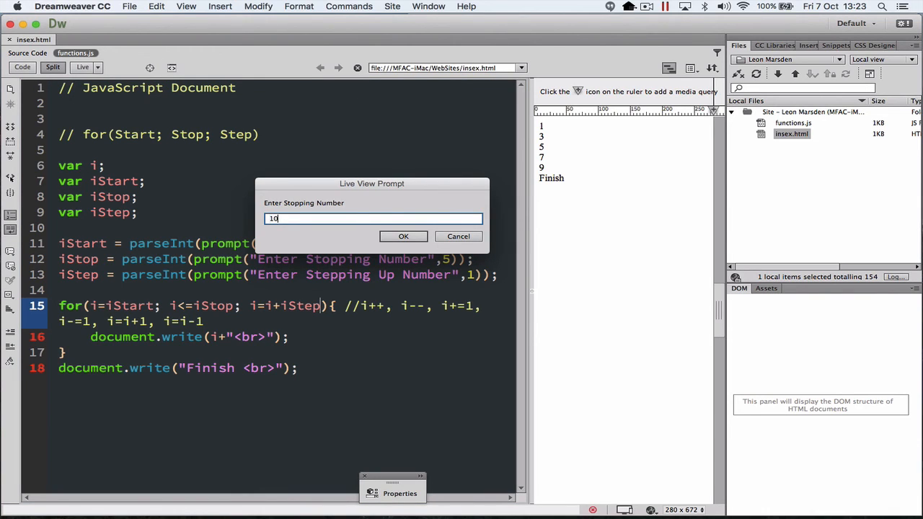
left_click(404, 236)
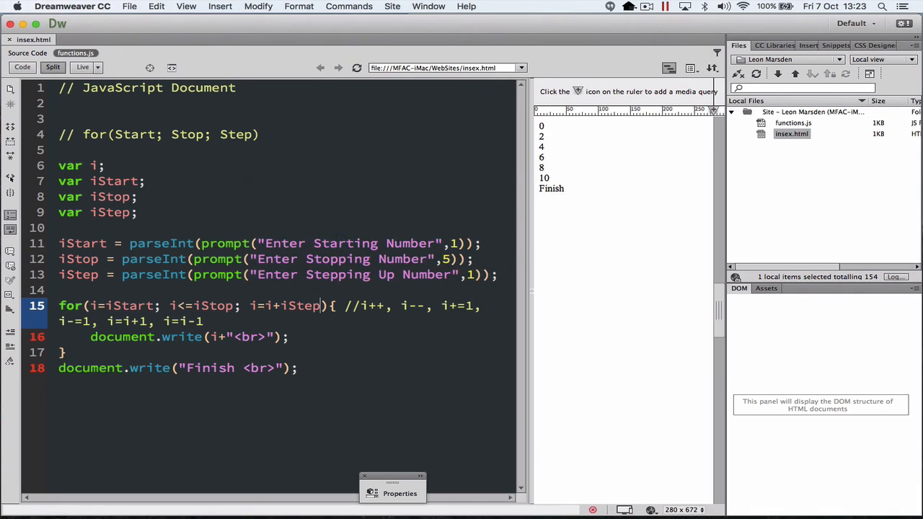
mouse_move(562, 157)
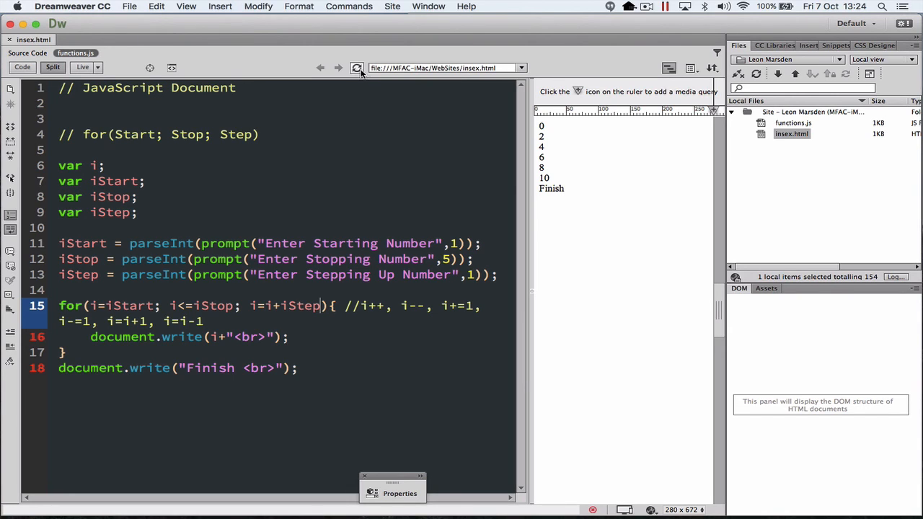
Refresh and answer the prompts with start 1, stop 0 and step 1
left_click(358, 68)
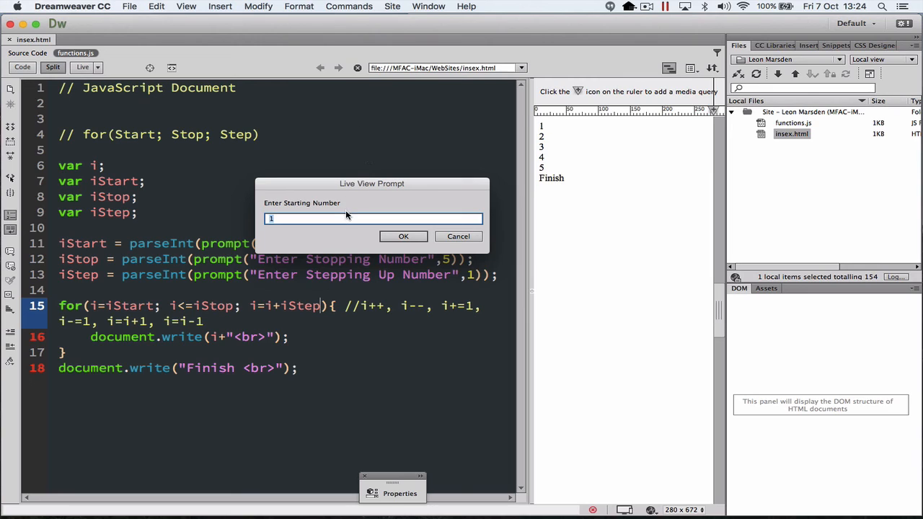
left_click(403, 236)
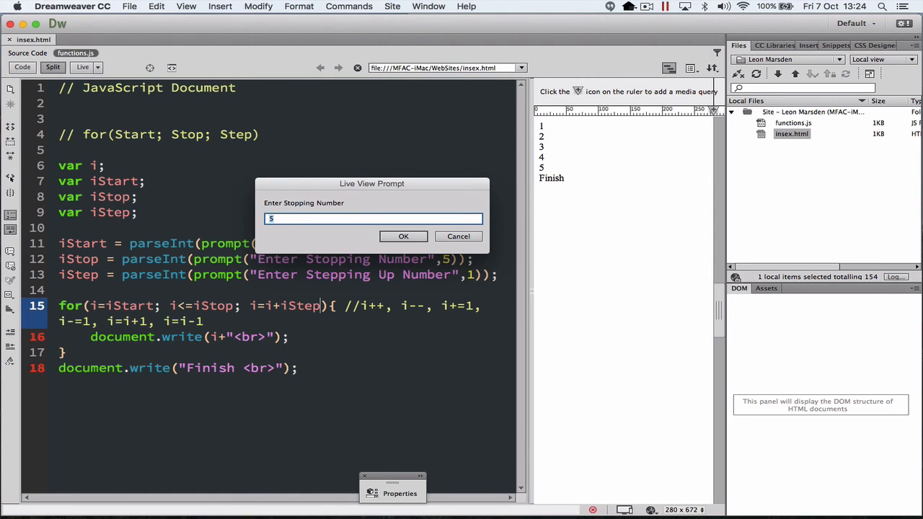
type("0")
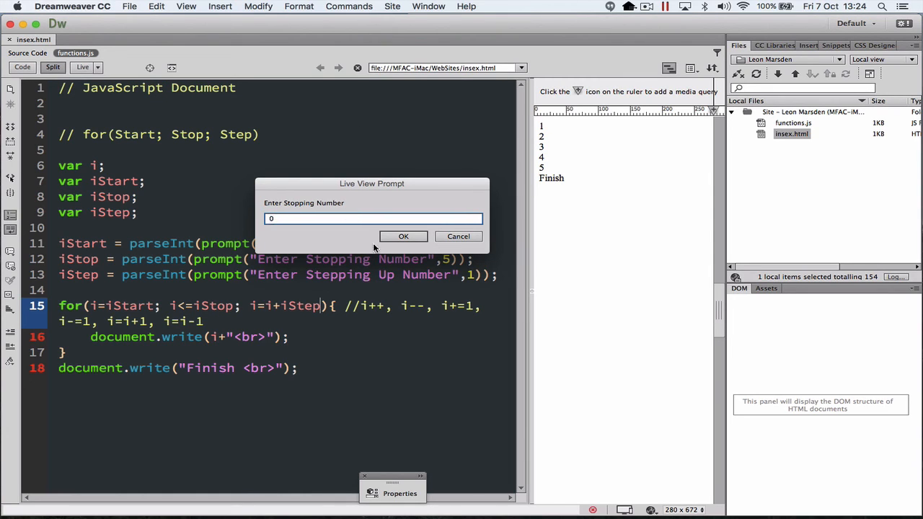
left_click(403, 237)
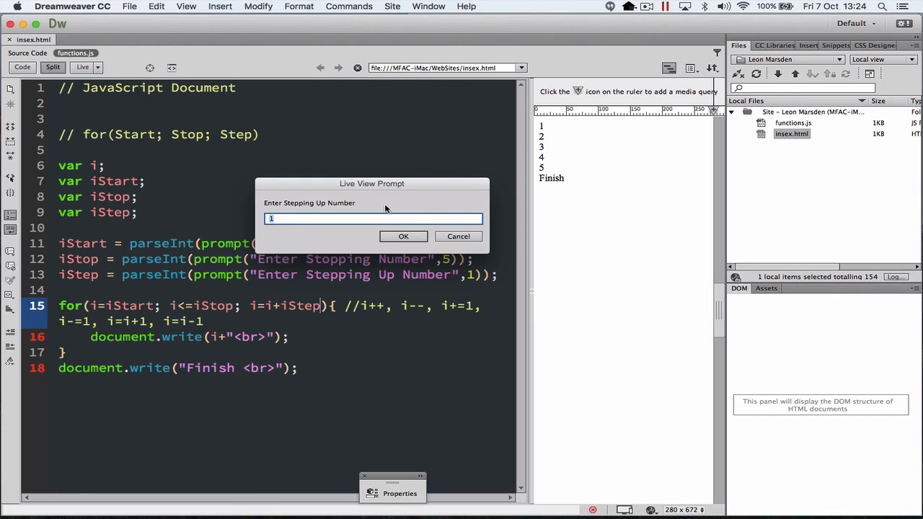
left_click(404, 236)
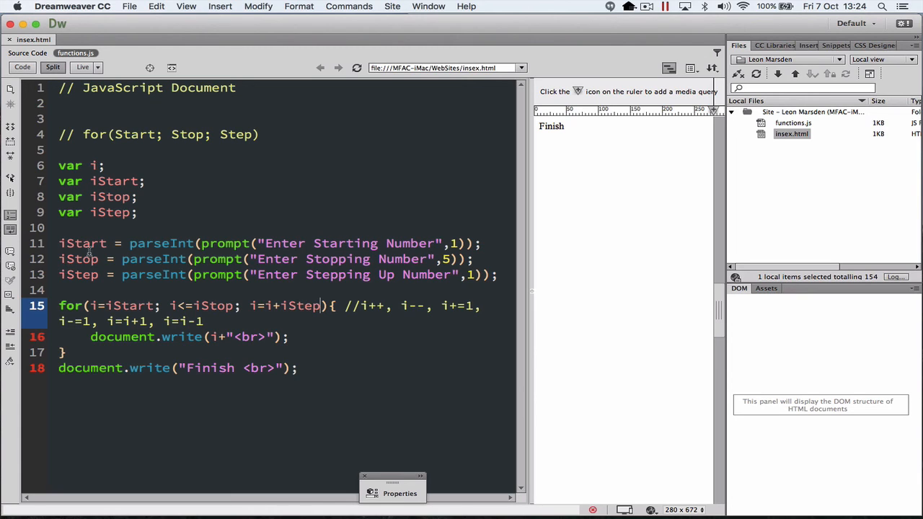
mouse_move(137, 251)
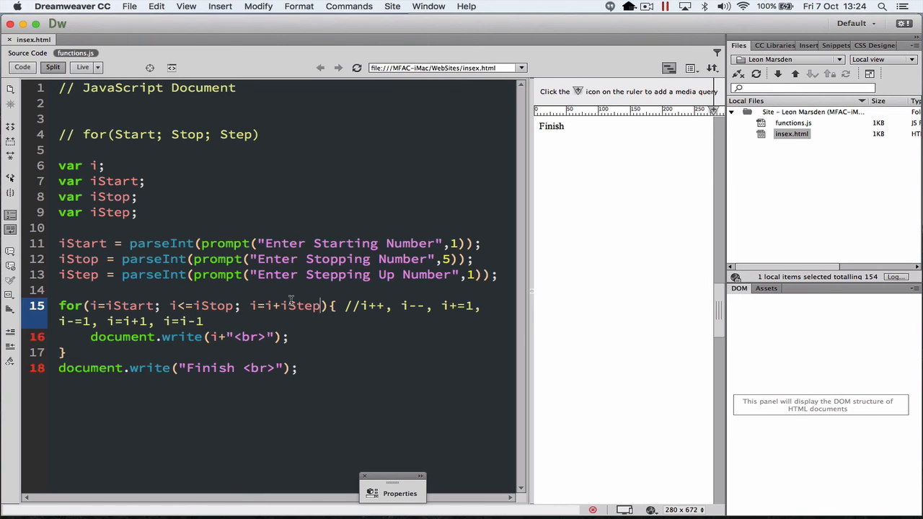
mouse_move(297, 354)
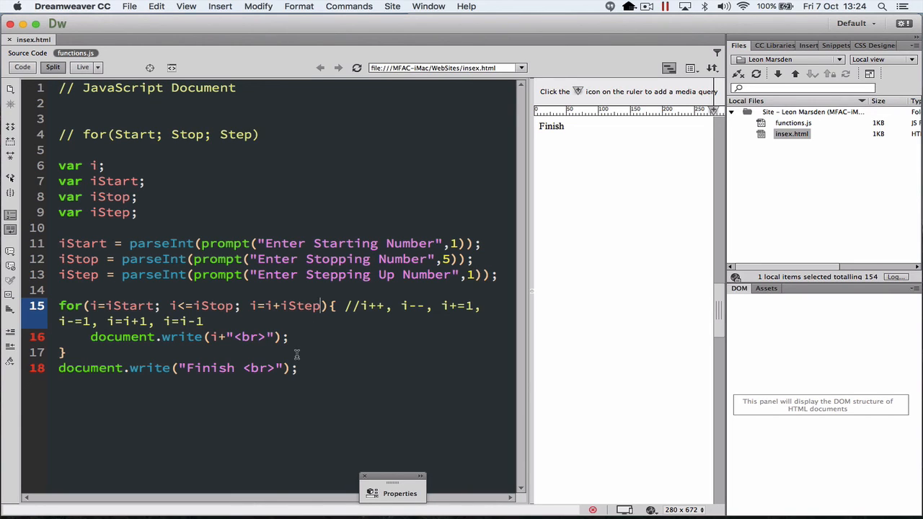